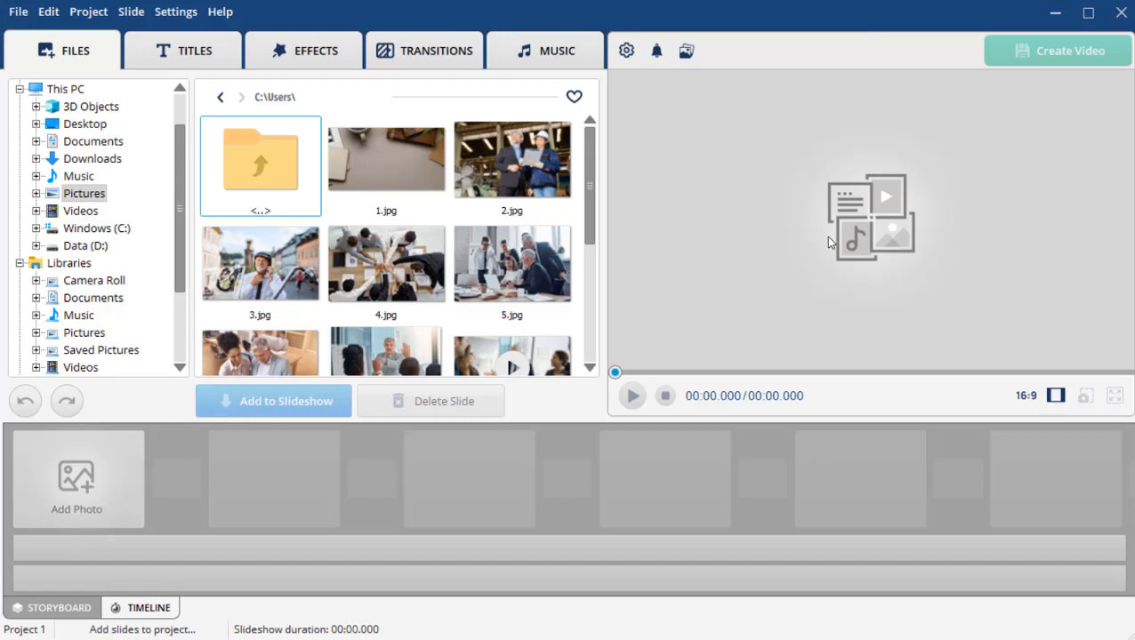
# Step: Make 2.jpg the opening slide, then add all remaining business photos via Add All
pyautogui.click(512, 164)
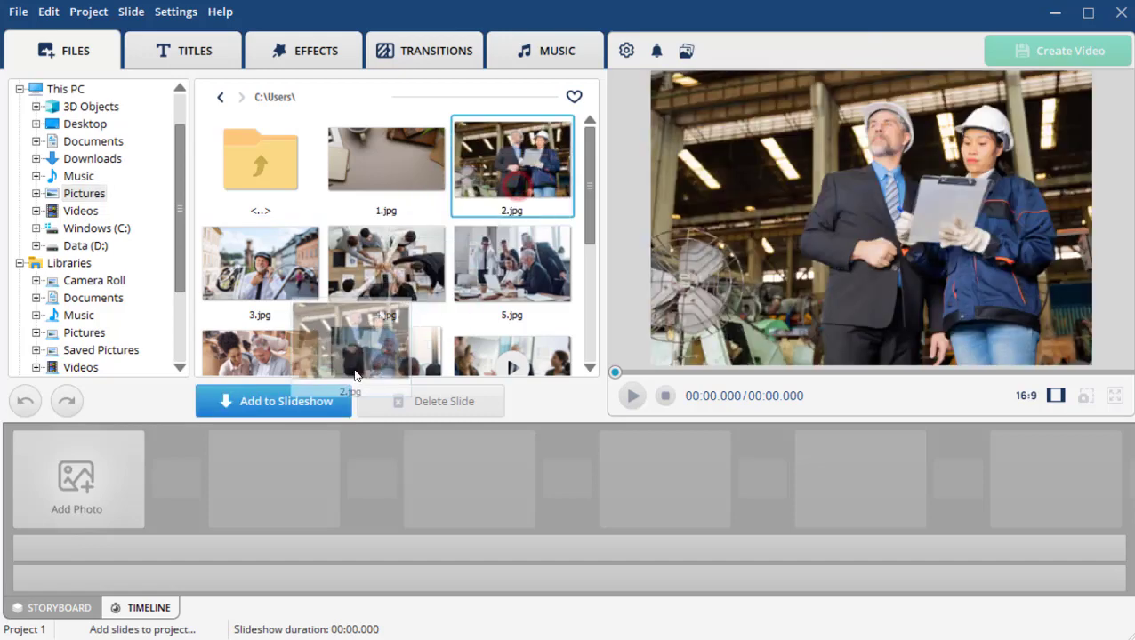
pyautogui.click(273, 401)
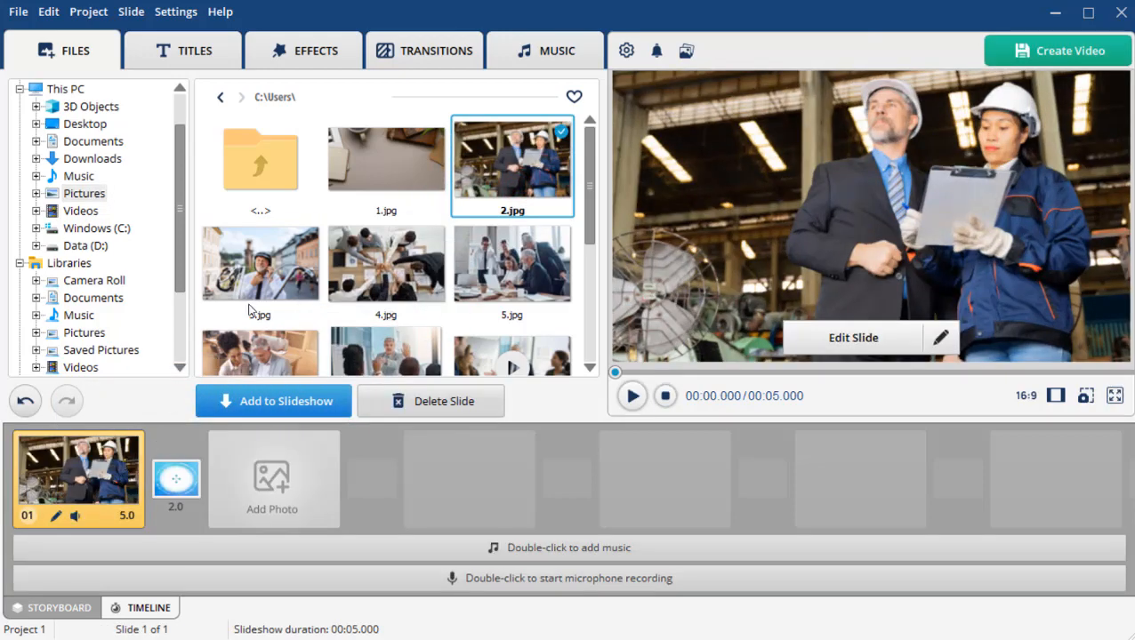
pyautogui.rightClick(260, 262)
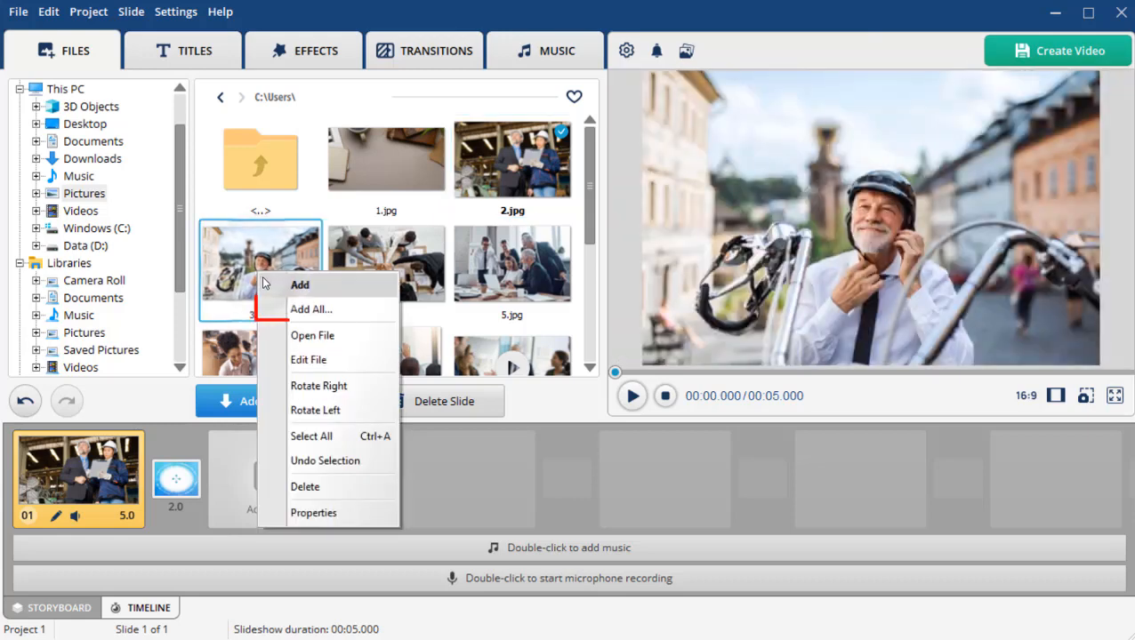
pyautogui.click(311, 309)
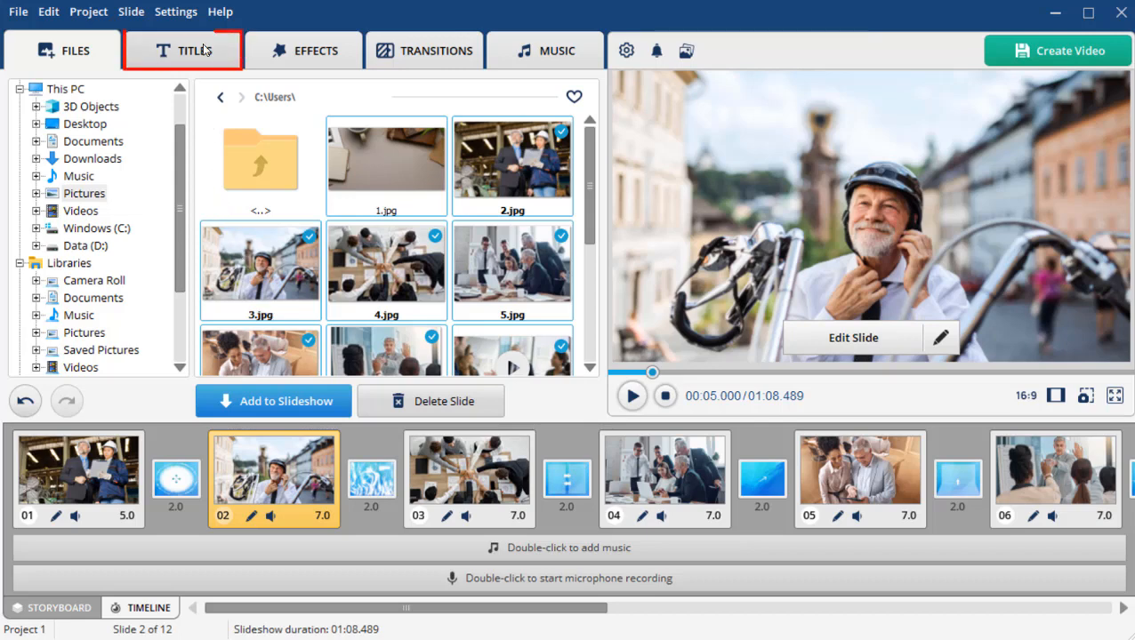
pyautogui.click(183, 50)
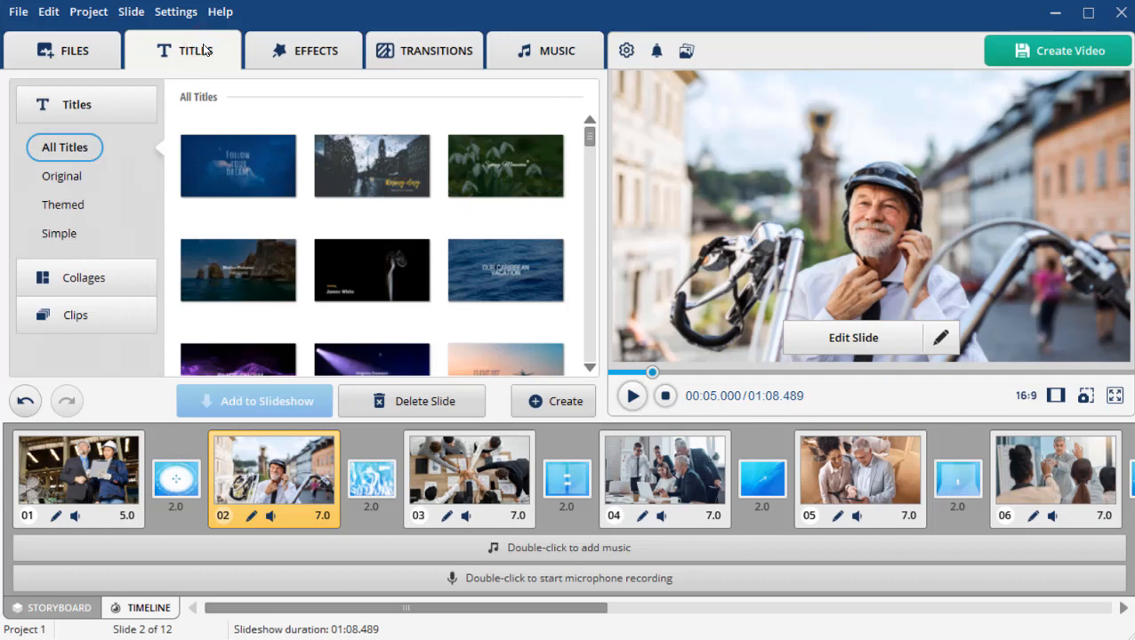
pyautogui.scroll(-3)
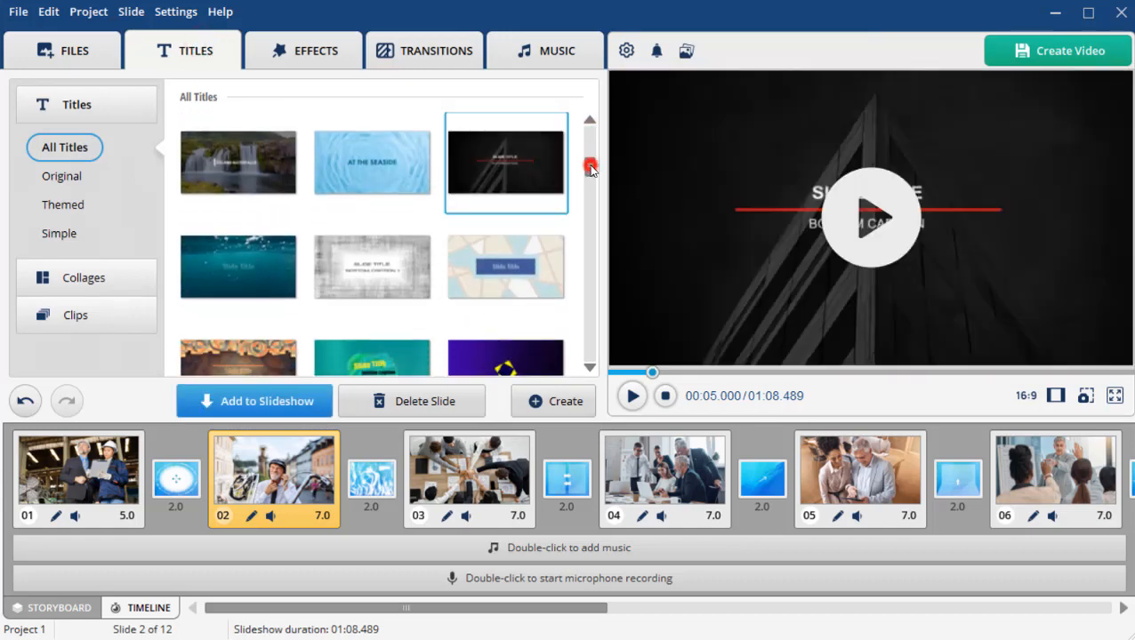
pyautogui.click(506, 291)
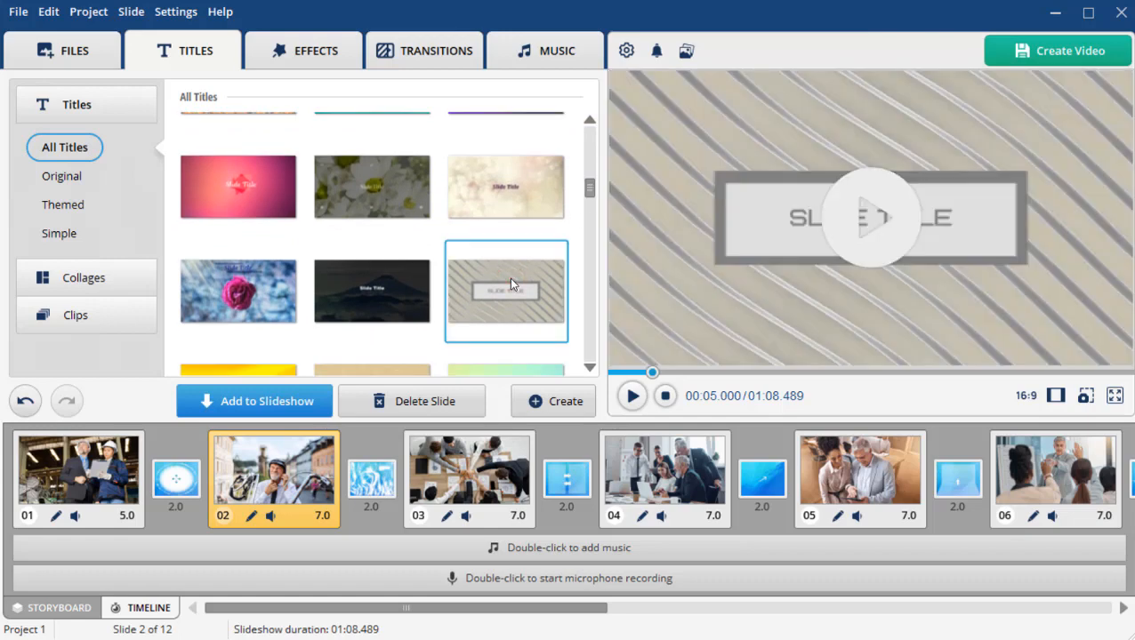
pyautogui.click(75, 51)
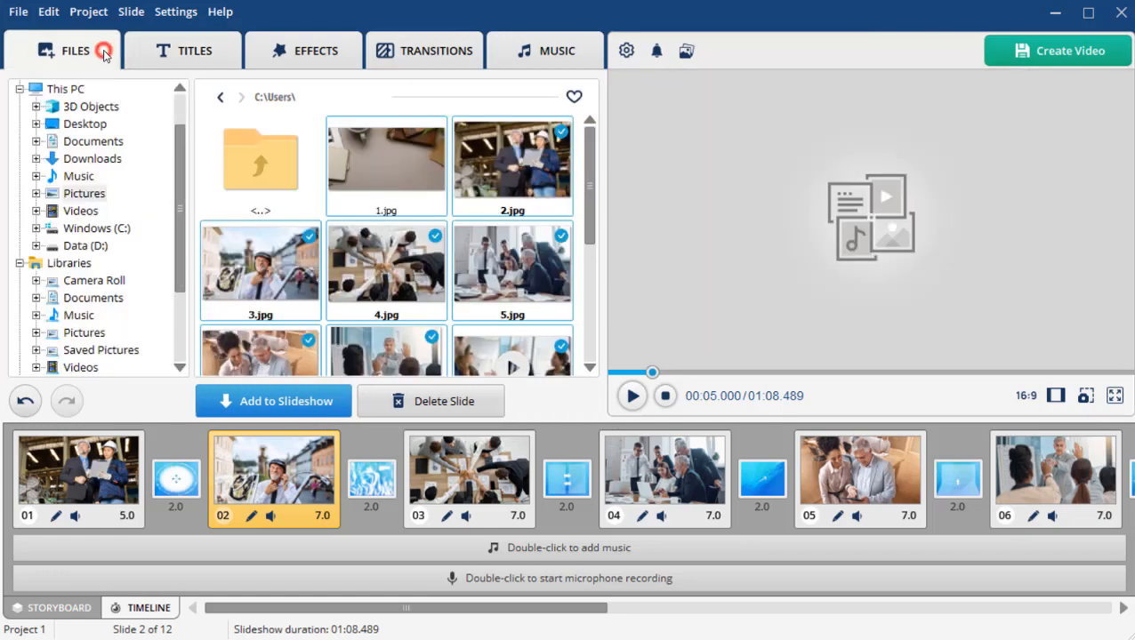
# Step: Place 1.jpg as the first slide and begin editing it to add a new layer
pyautogui.click(273, 401)
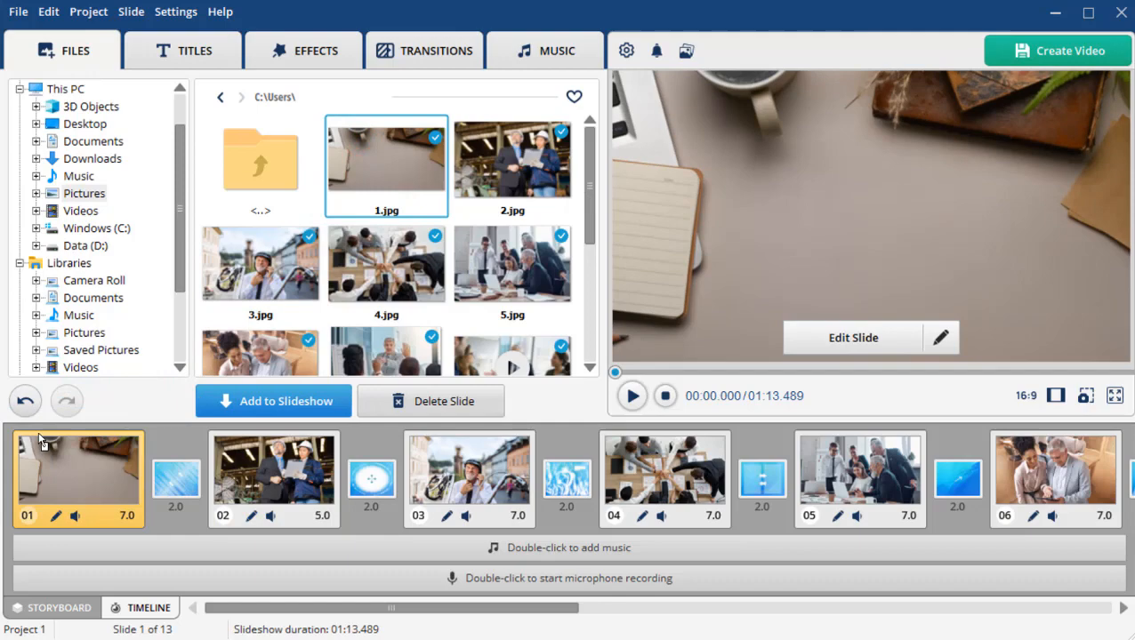
pyautogui.moveTo(770, 380)
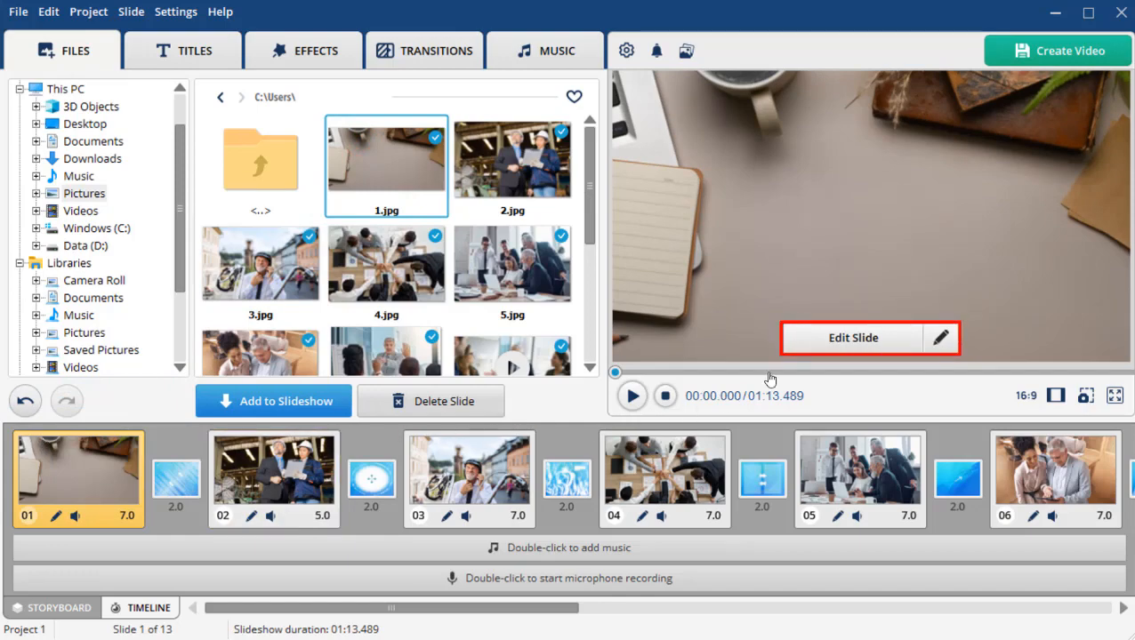
pyautogui.click(853, 338)
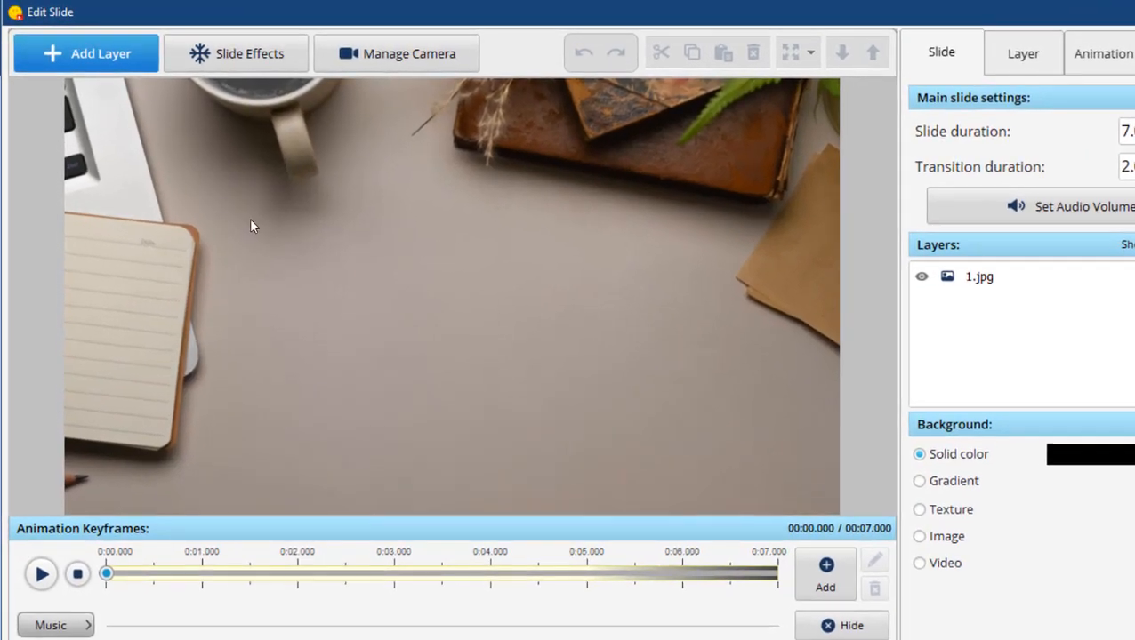
pyautogui.click(86, 53)
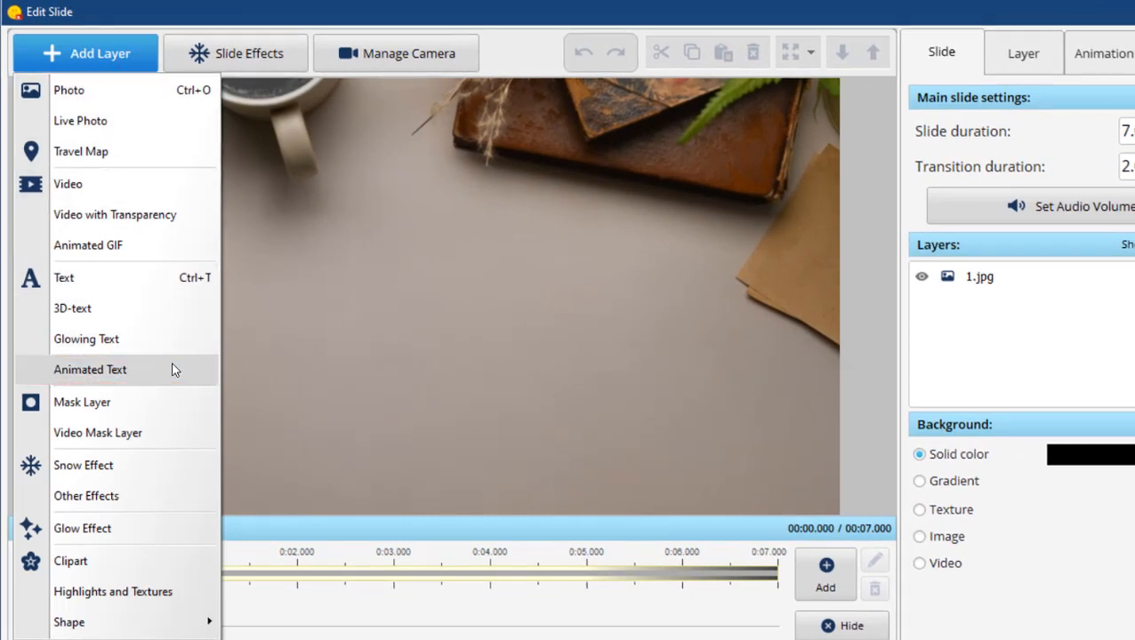
# Step: Add an animated text layer and pick an animation for the retirement greeting
pyautogui.click(89, 369)
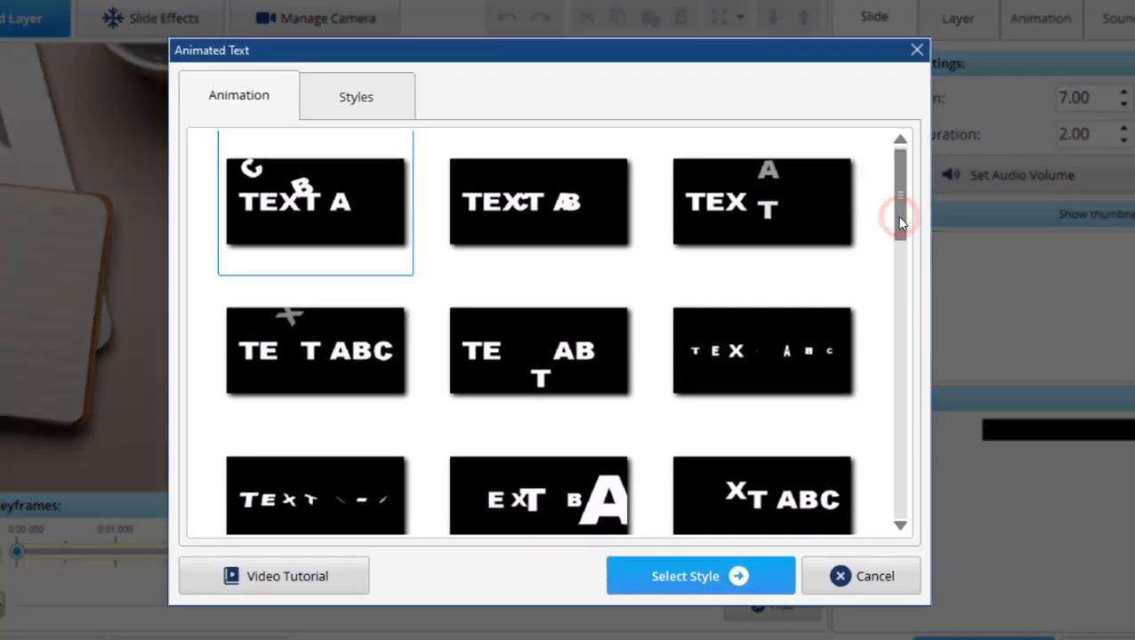
pyautogui.scroll(-3)
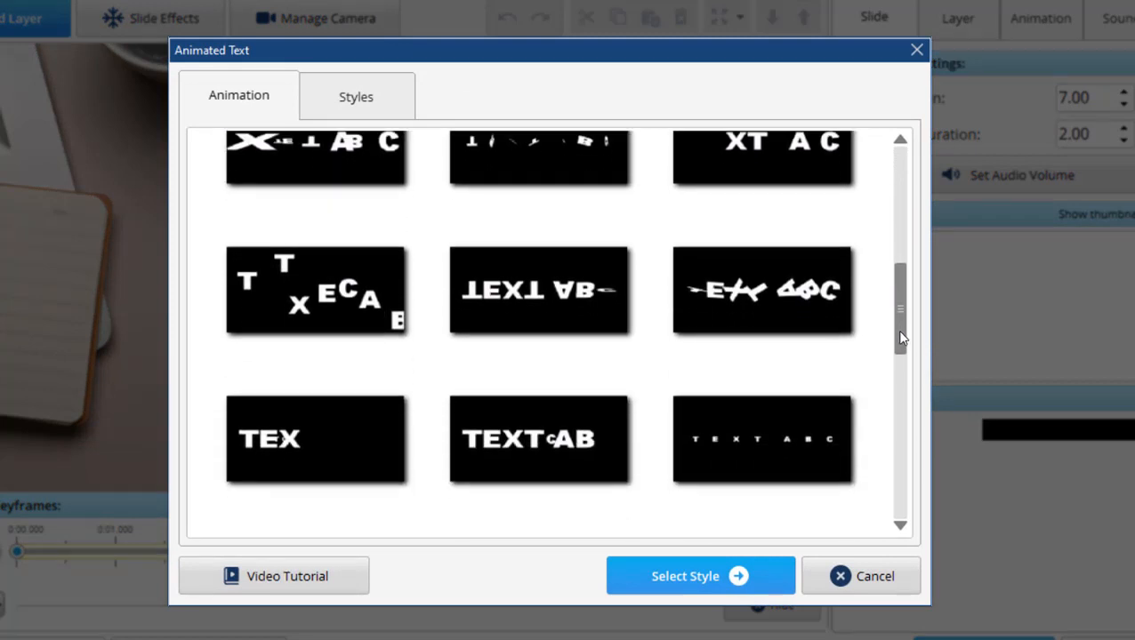
pyautogui.scroll(-3)
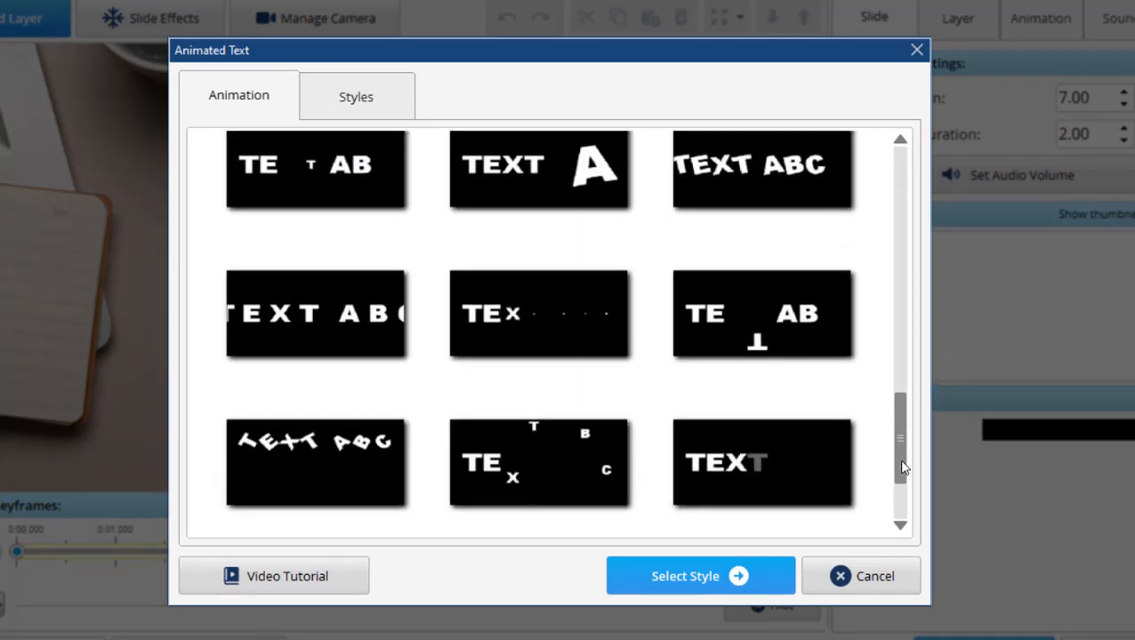
pyautogui.click(356, 96)
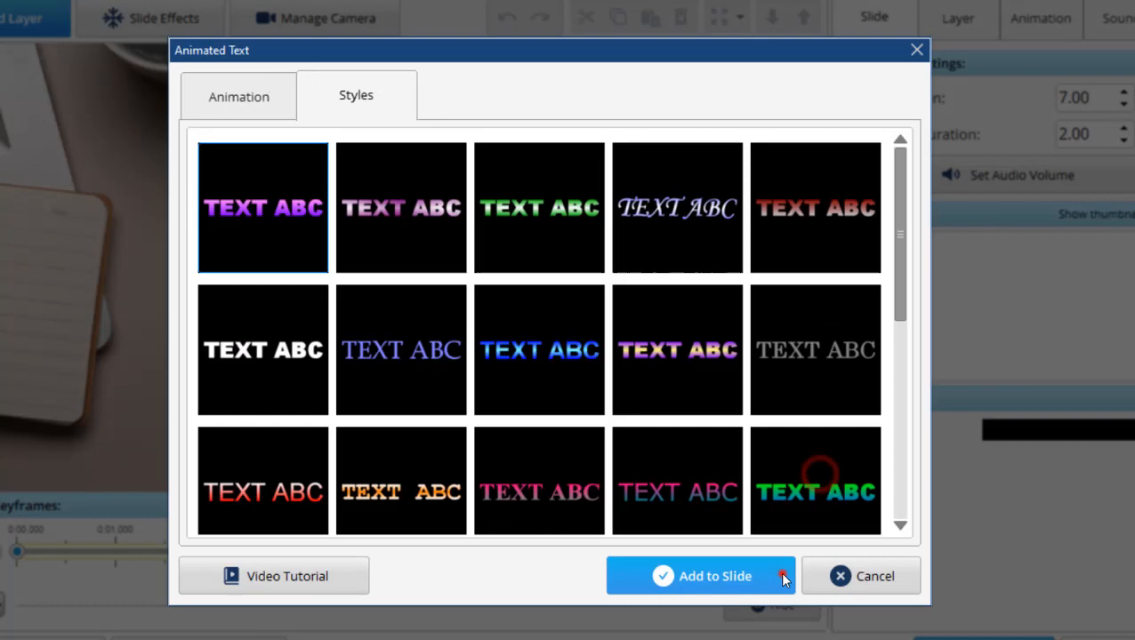
# Step: Choose the yellow-purple gradient text style and add the caption to the slide
pyautogui.scroll(-3)
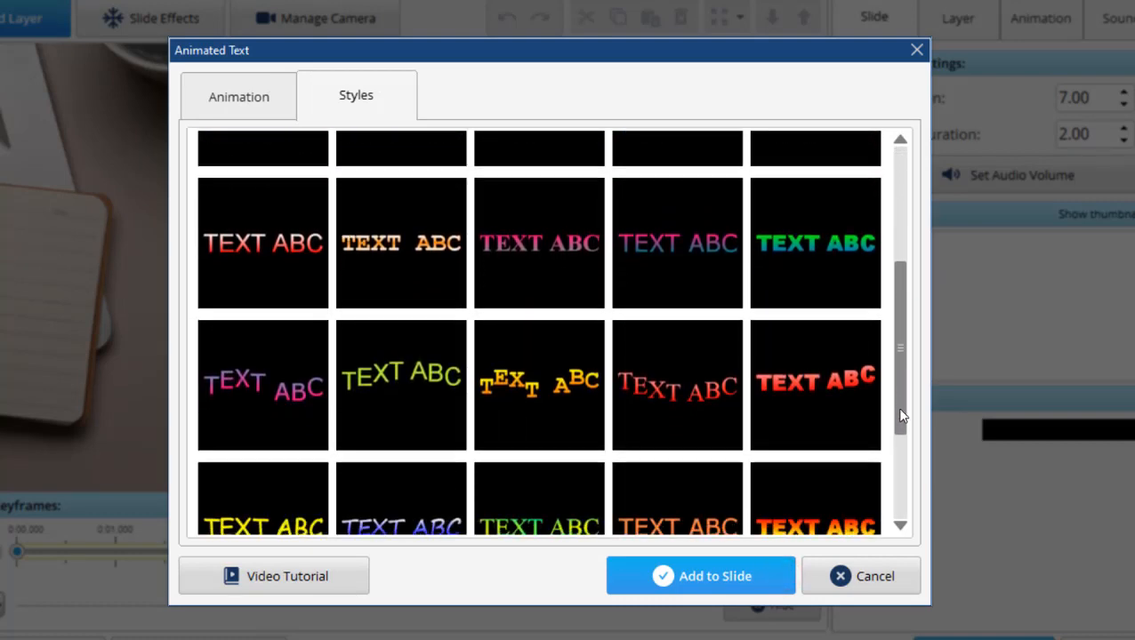
pyautogui.scroll(3)
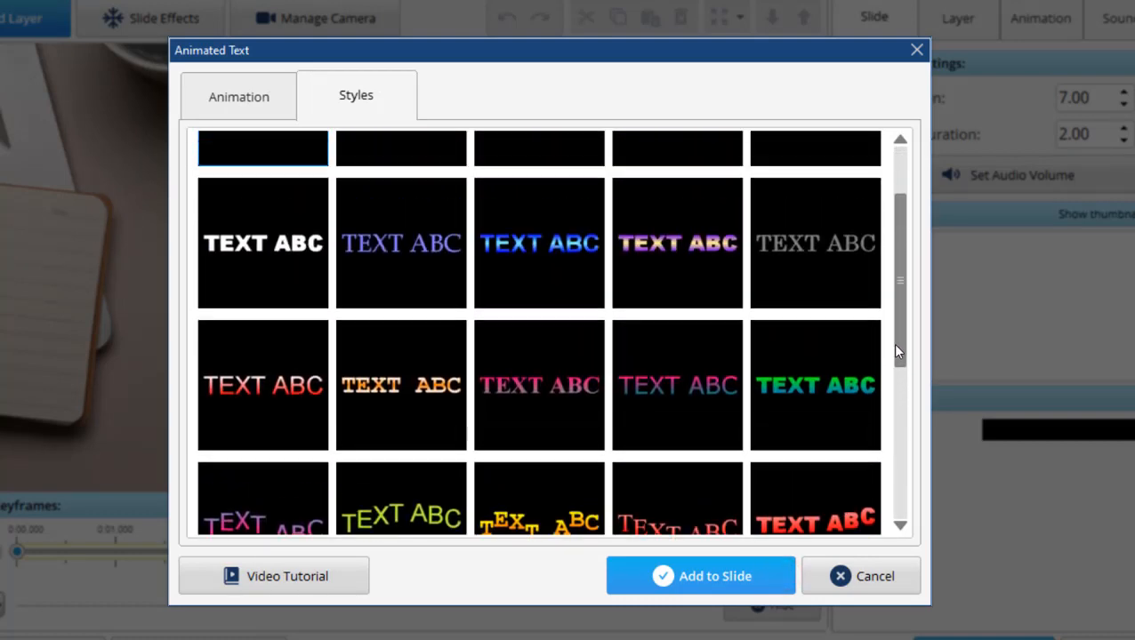
pyautogui.click(677, 244)
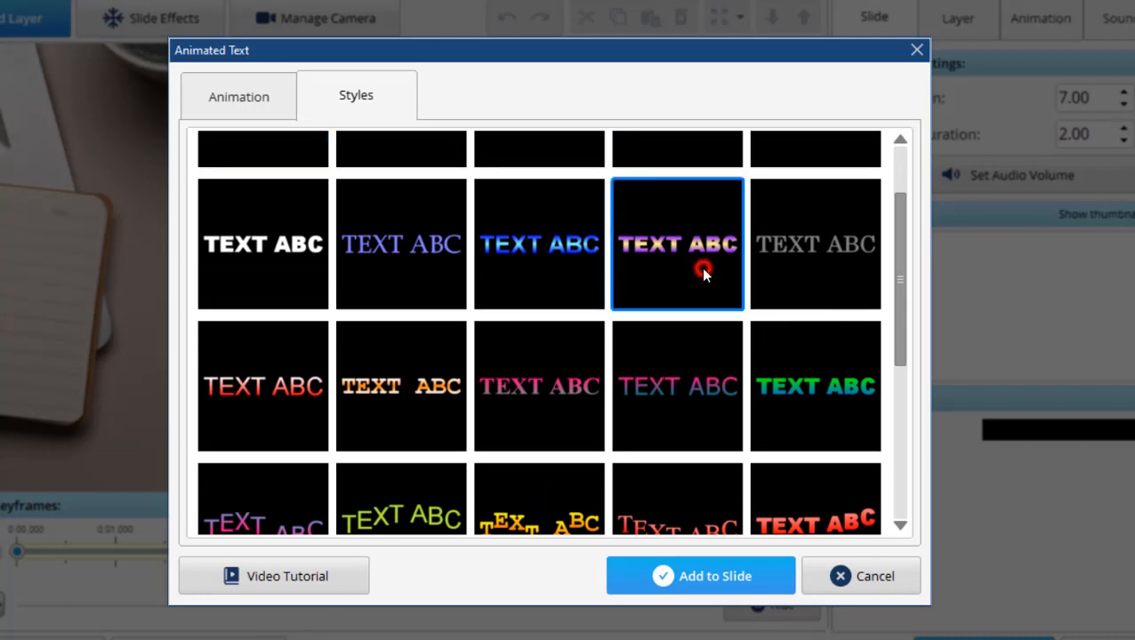
pyautogui.click(700, 576)
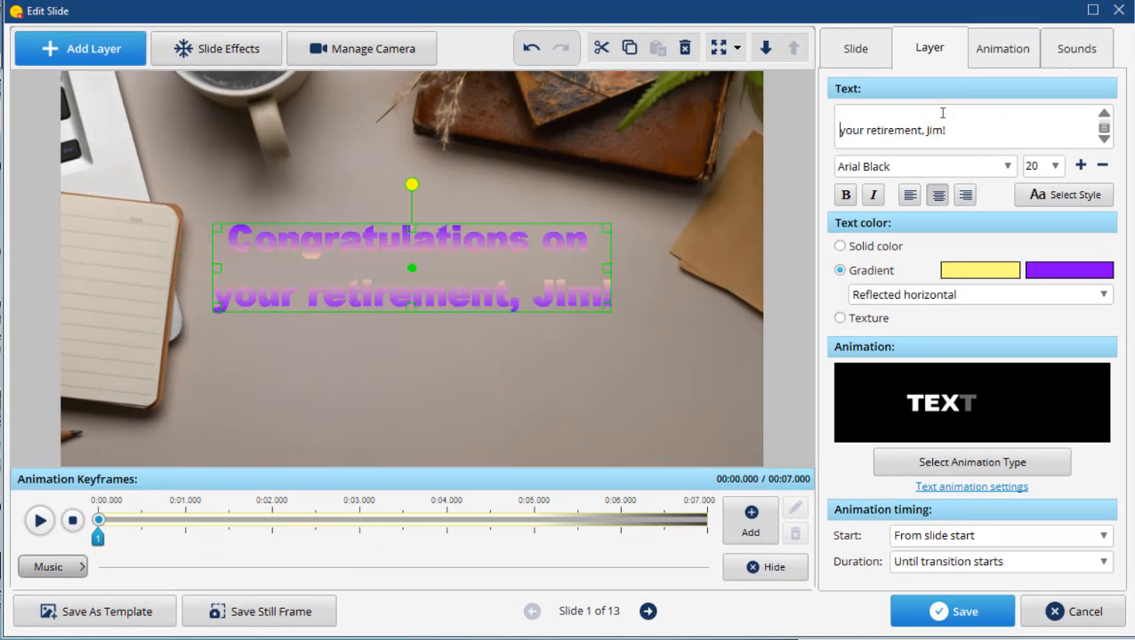
# Step: Change the caption font to Barlow Condensed SemiBold
pyautogui.click(1008, 165)
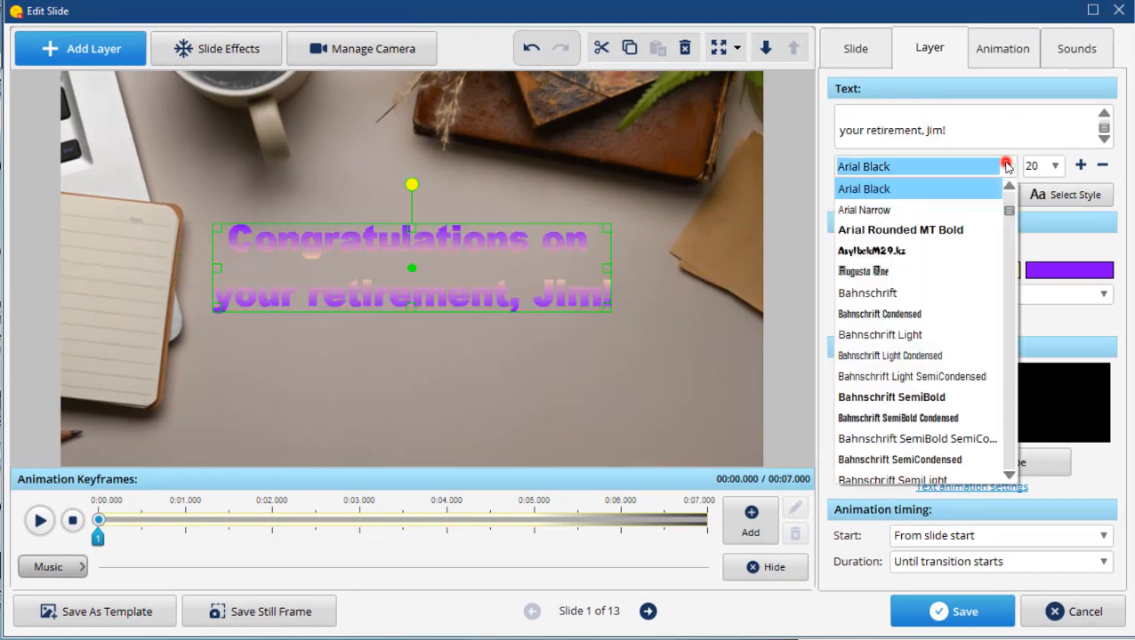
pyautogui.scroll(-3)
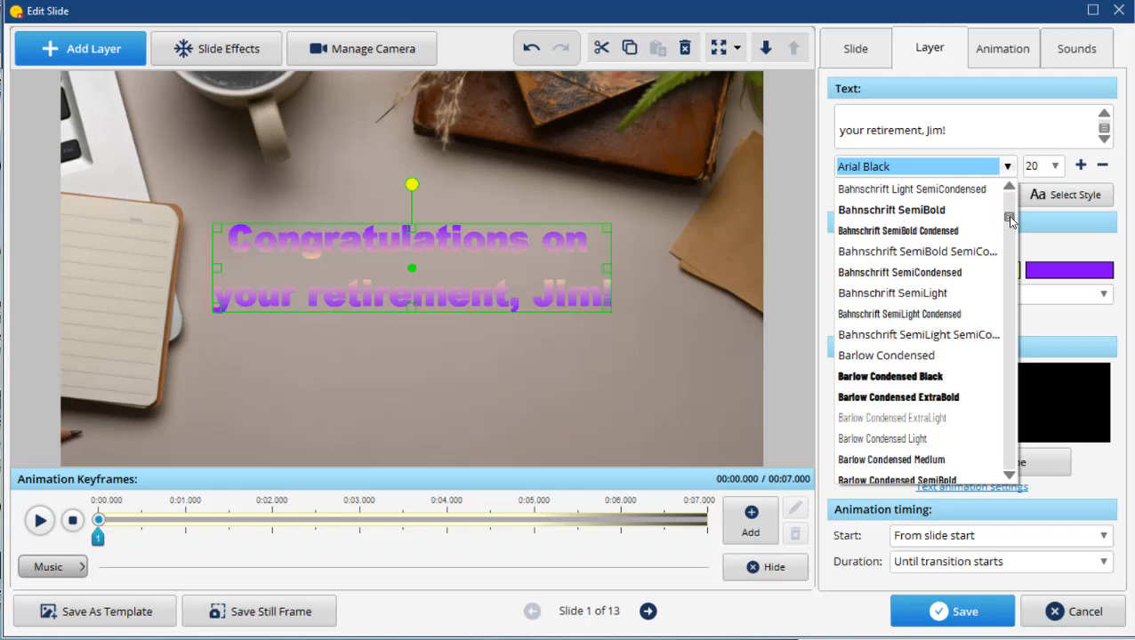
pyautogui.scroll(-3)
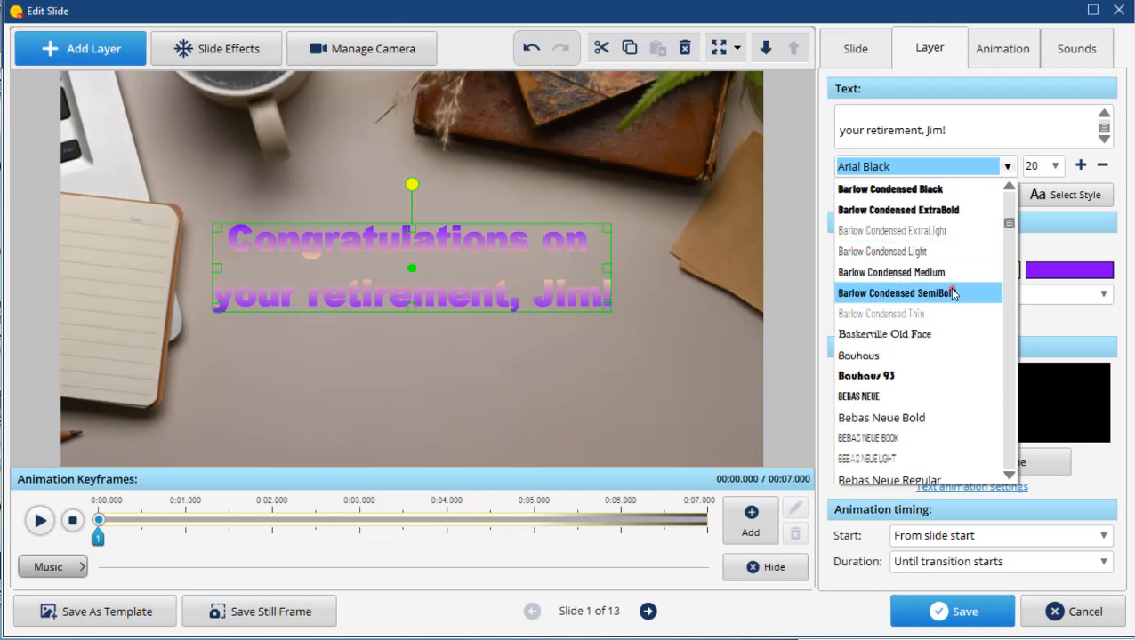
pyautogui.click(980, 270)
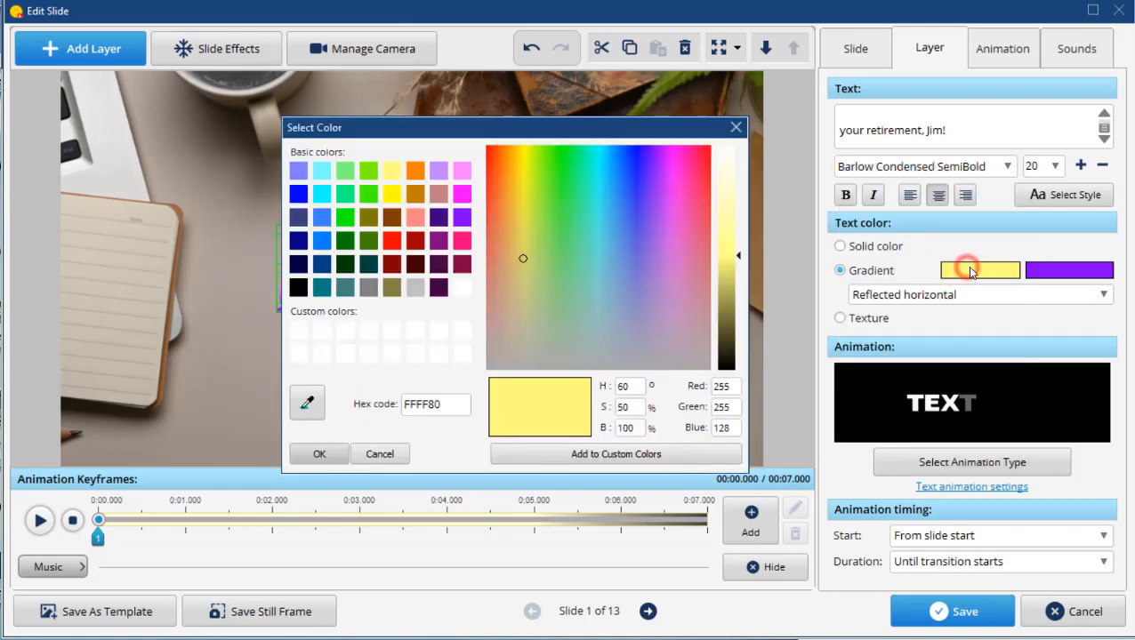
# Step: Set the caption's gradient colours to orange and dark brown
pyautogui.click(414, 194)
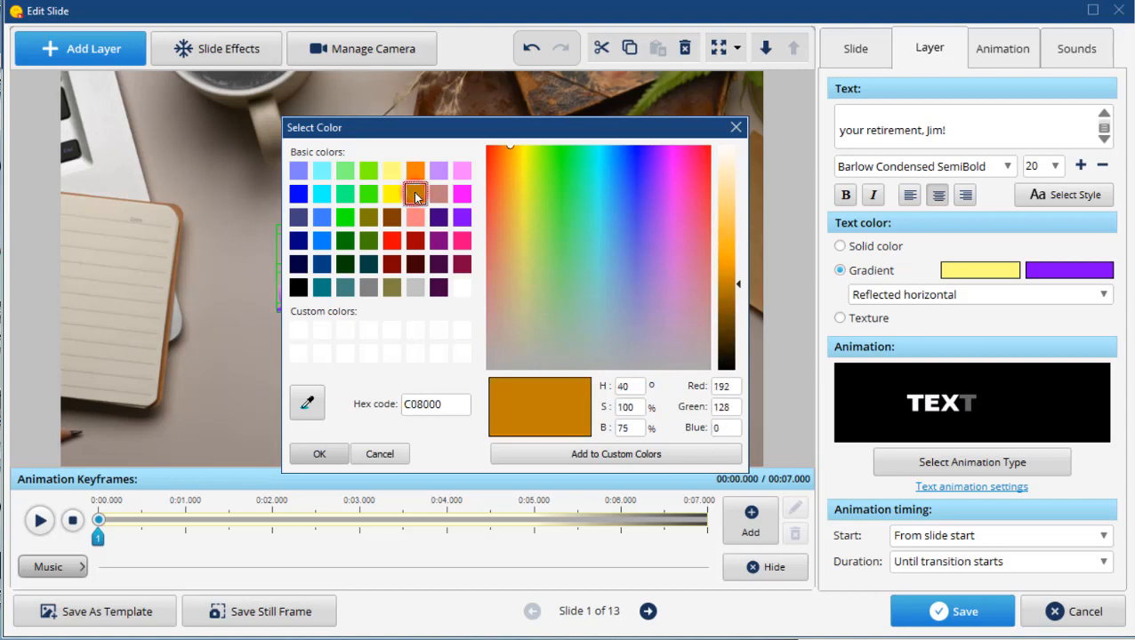
pyautogui.click(319, 454)
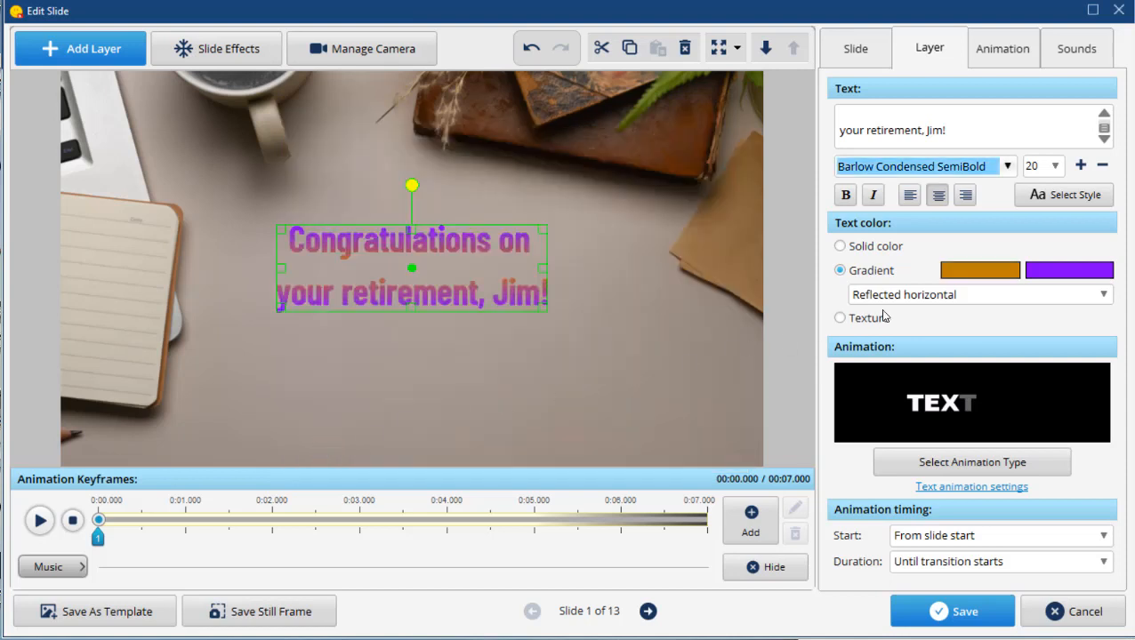
pyautogui.click(980, 269)
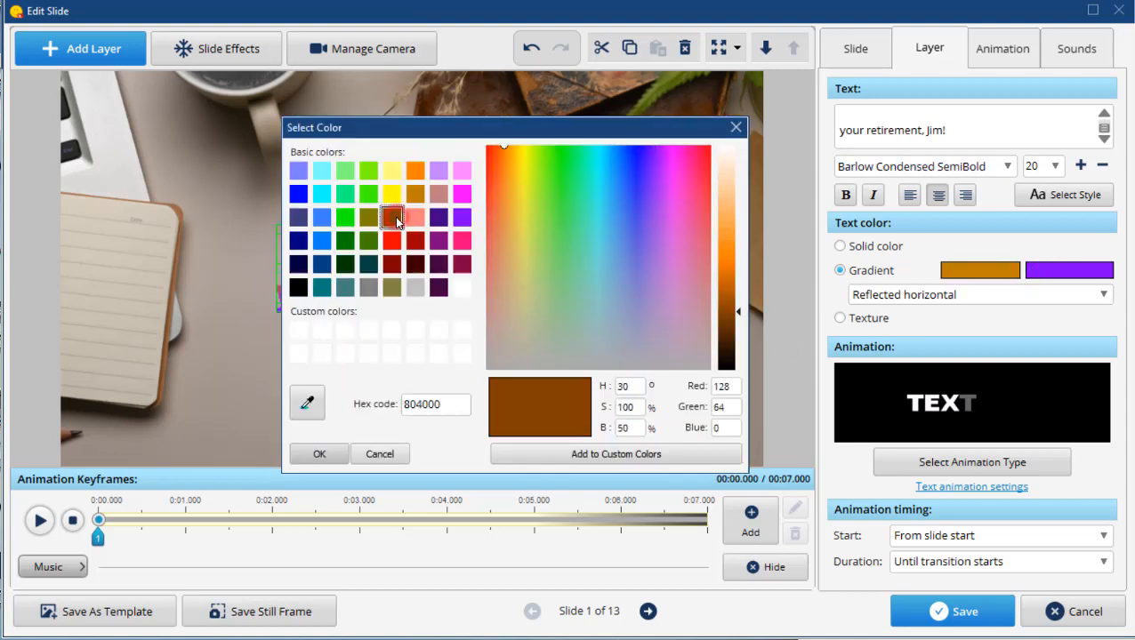
pyautogui.click(319, 454)
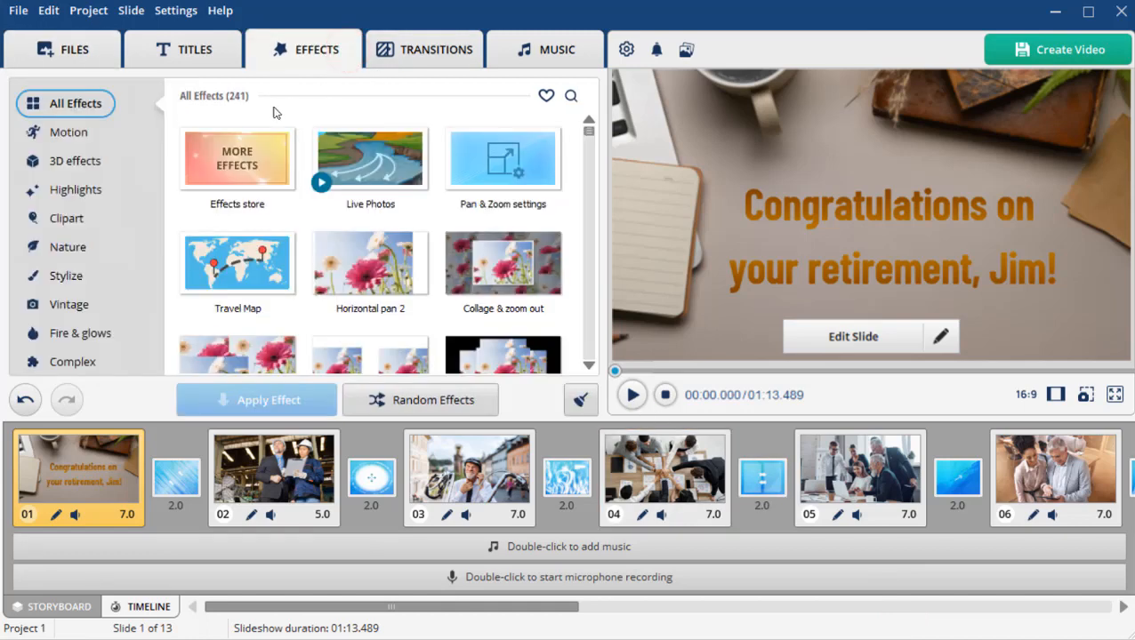
# Step: Apply the 3D framed zoom out & halo effect to slide 2, the factory photo
pyautogui.click(75, 161)
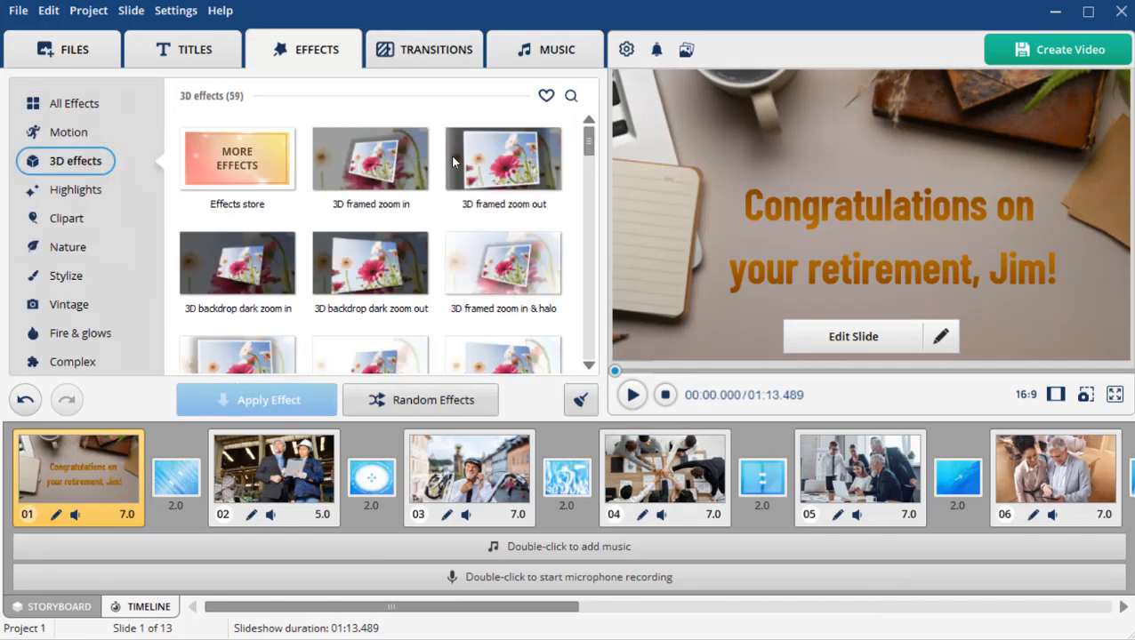
pyautogui.scroll(-3)
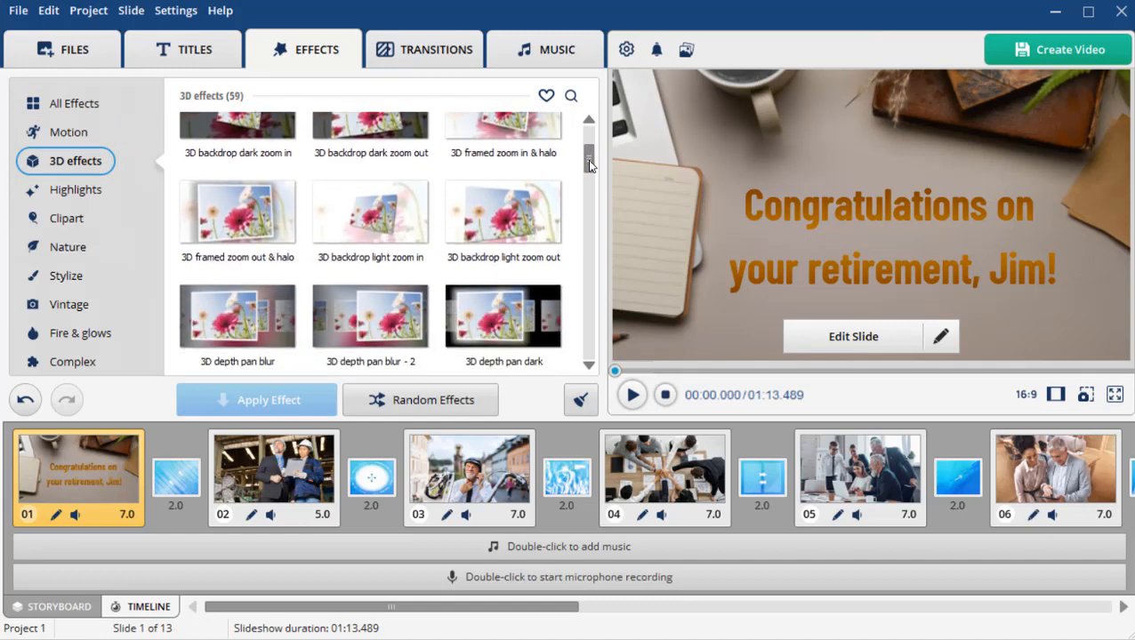
pyautogui.click(238, 213)
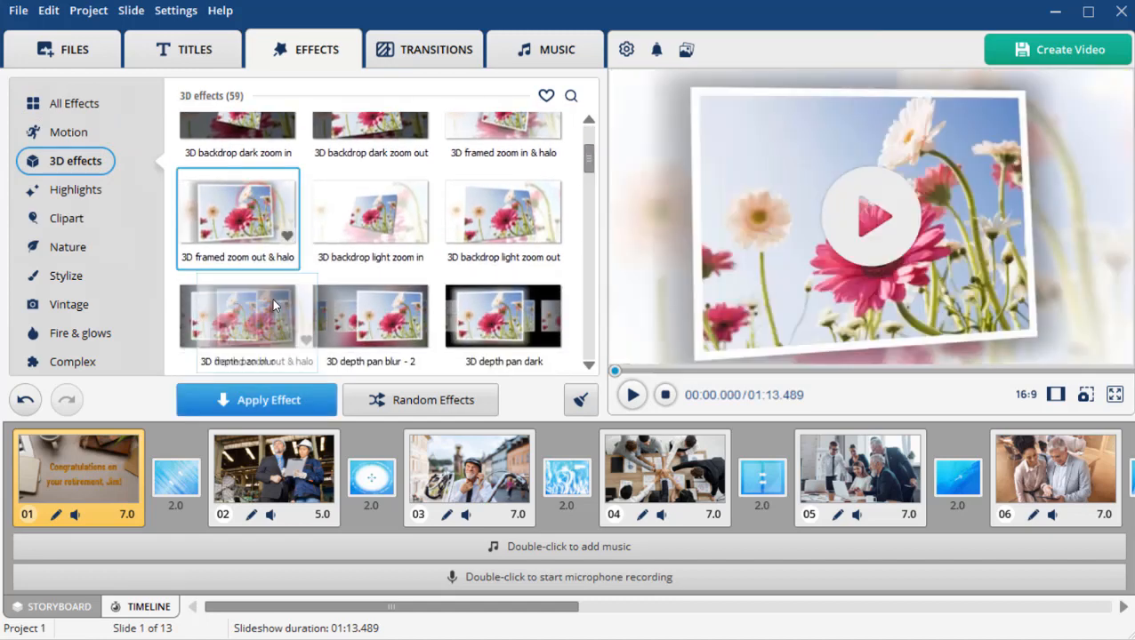
pyautogui.click(273, 478)
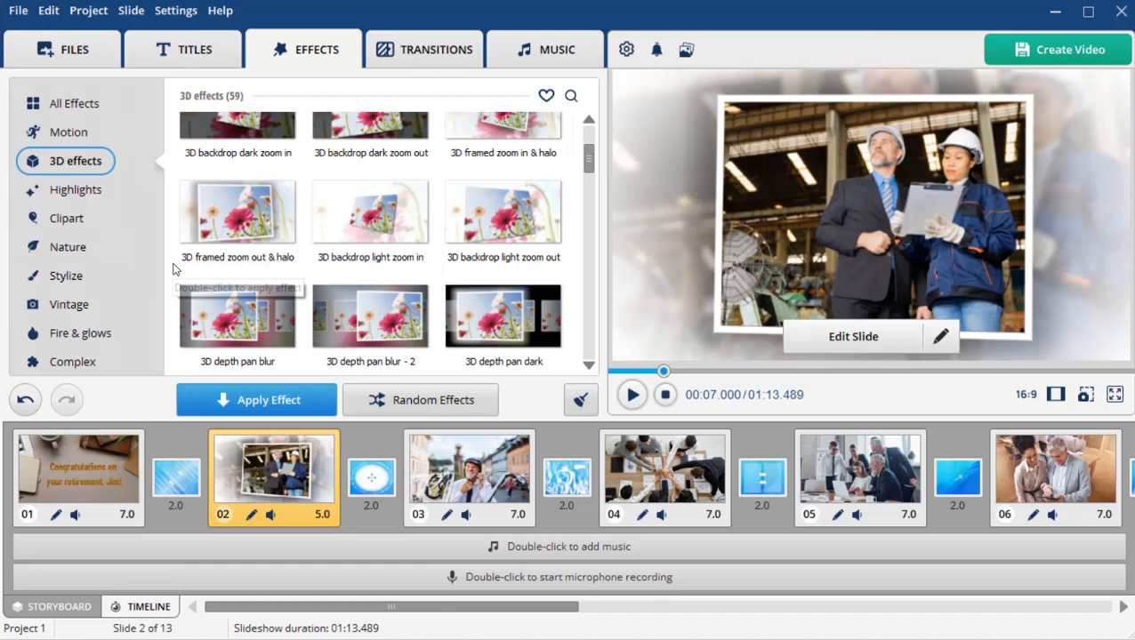
pyautogui.click(67, 132)
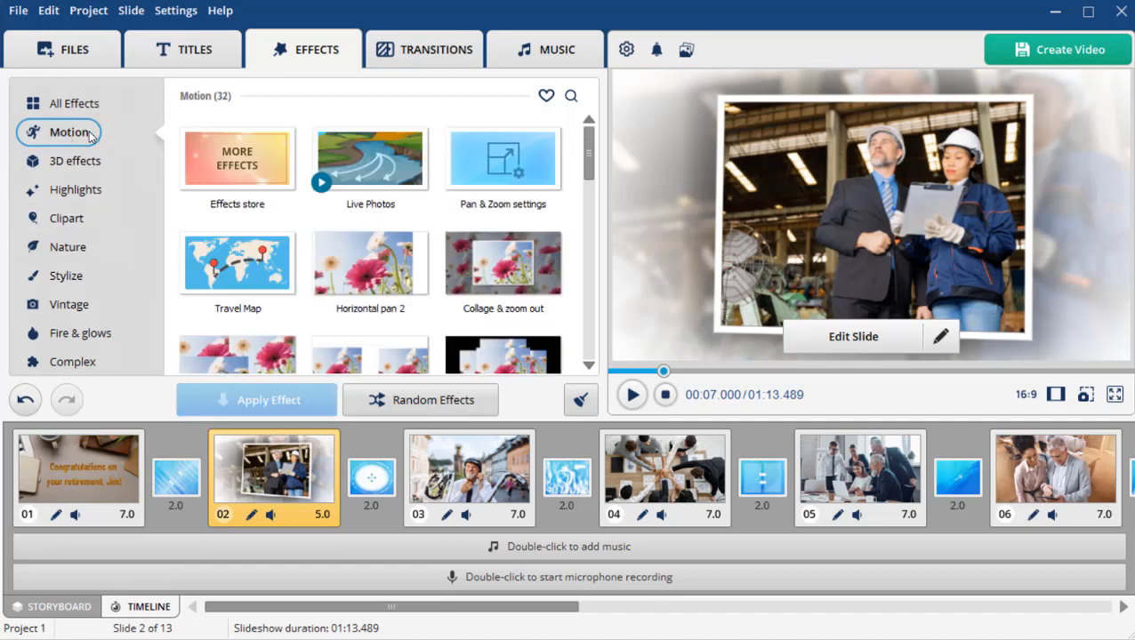
# Step: Give slide 3 a zoom-in Pan & Zoom motion toward the helmeted man
pyautogui.click(502, 158)
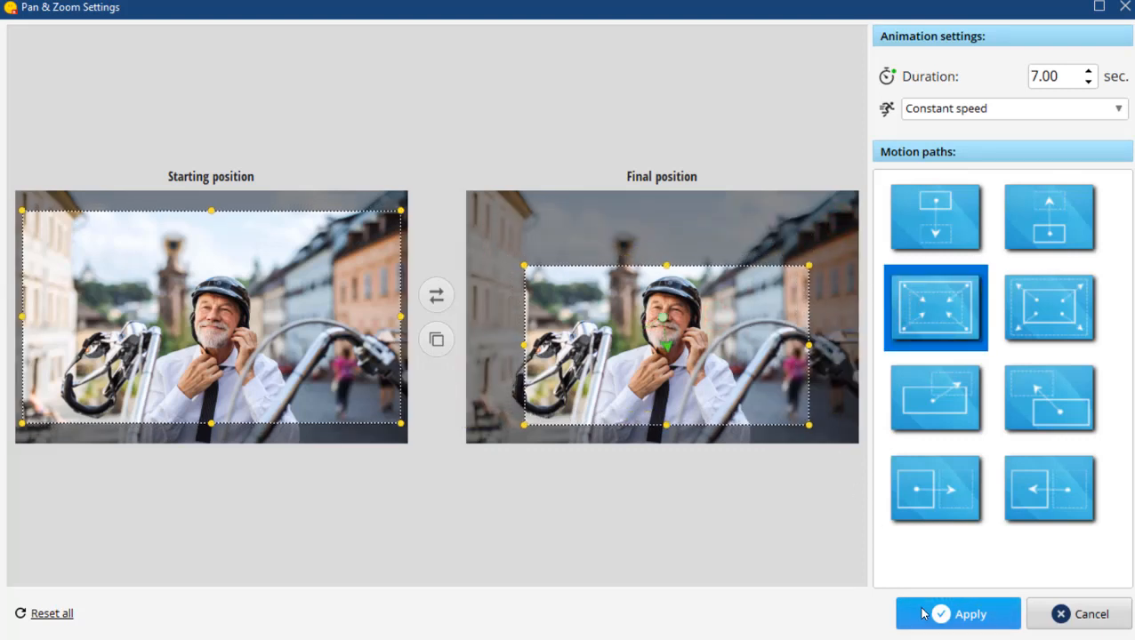
pyautogui.click(958, 614)
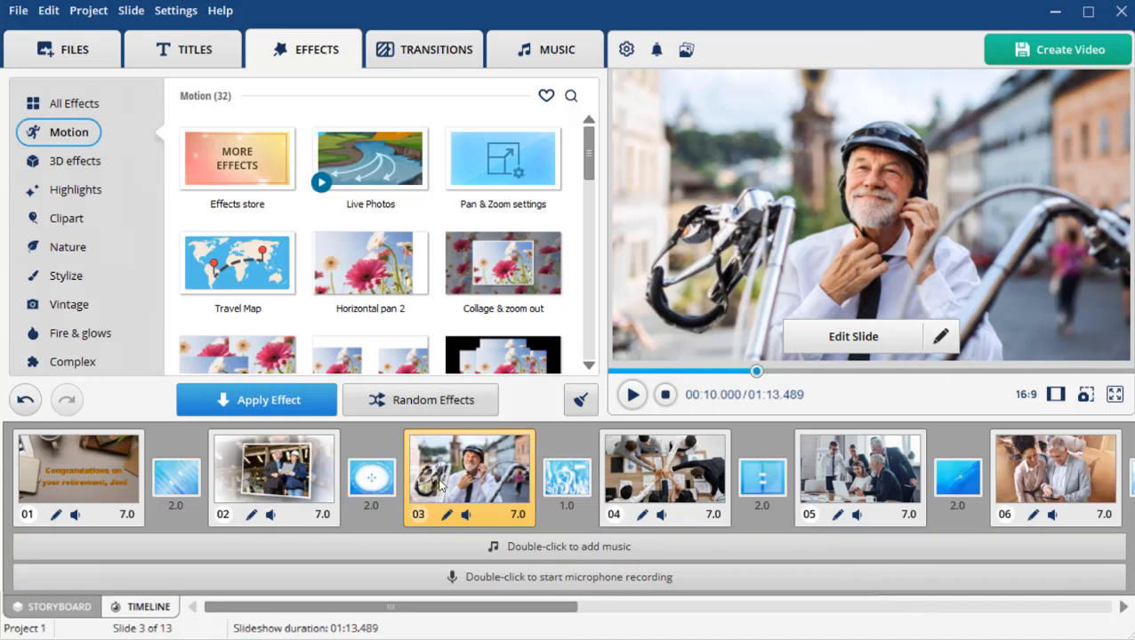
# Step: Preview the slideshow from the second slide to check the motion
pyautogui.click(273, 467)
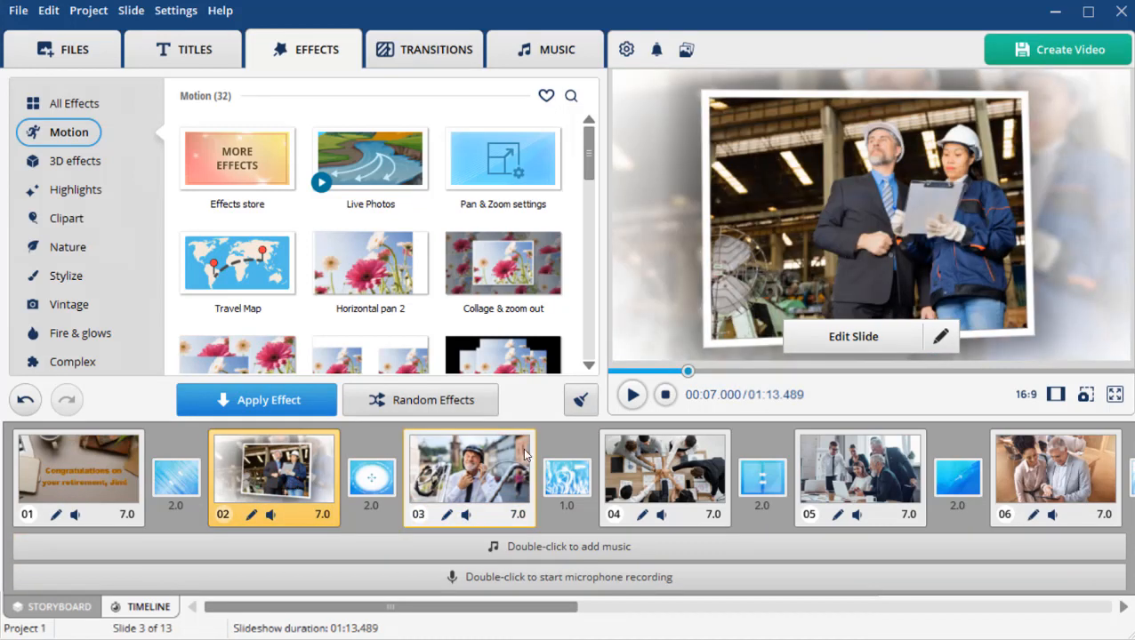
pyautogui.click(632, 394)
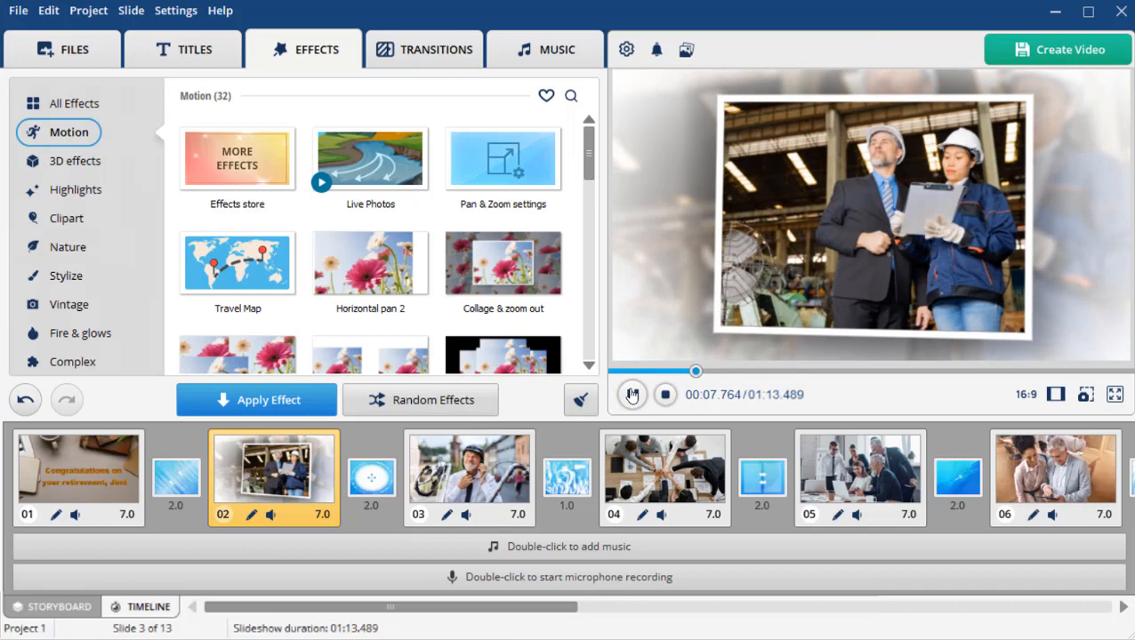
pyautogui.click(632, 395)
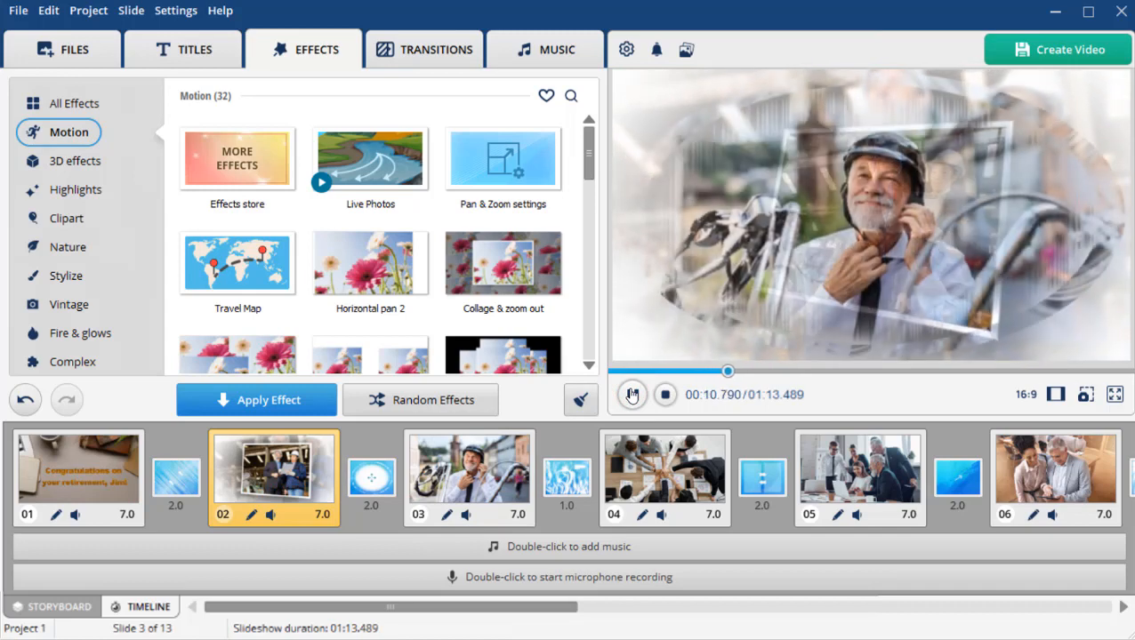
pyautogui.click(631, 395)
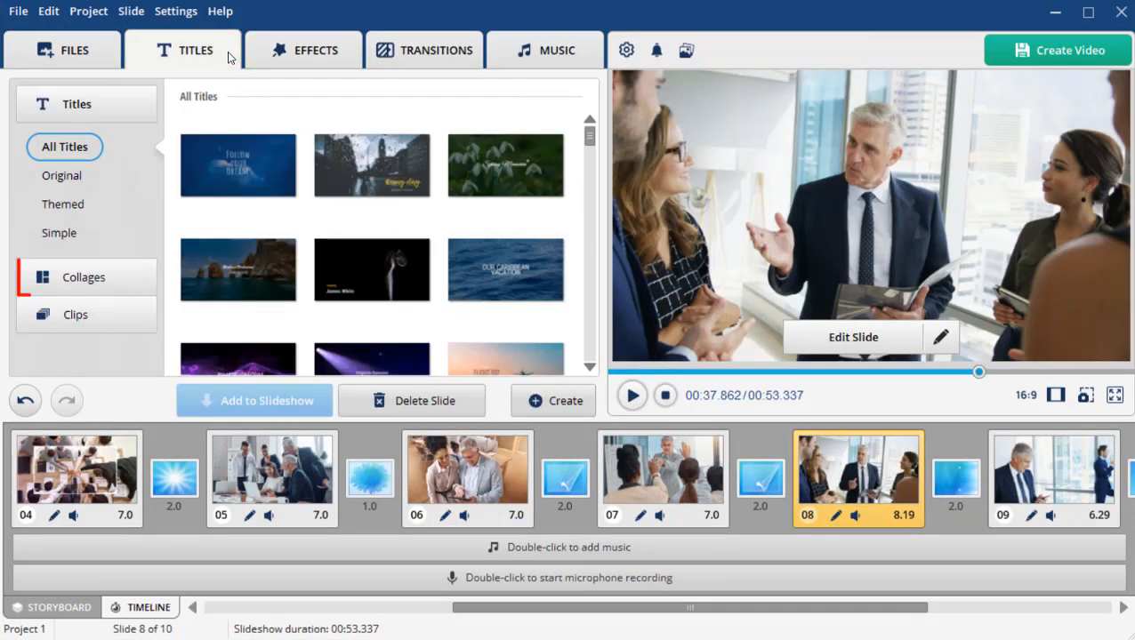
# Step: Browse the collage templates and preview the sunflower collage
pyautogui.click(83, 277)
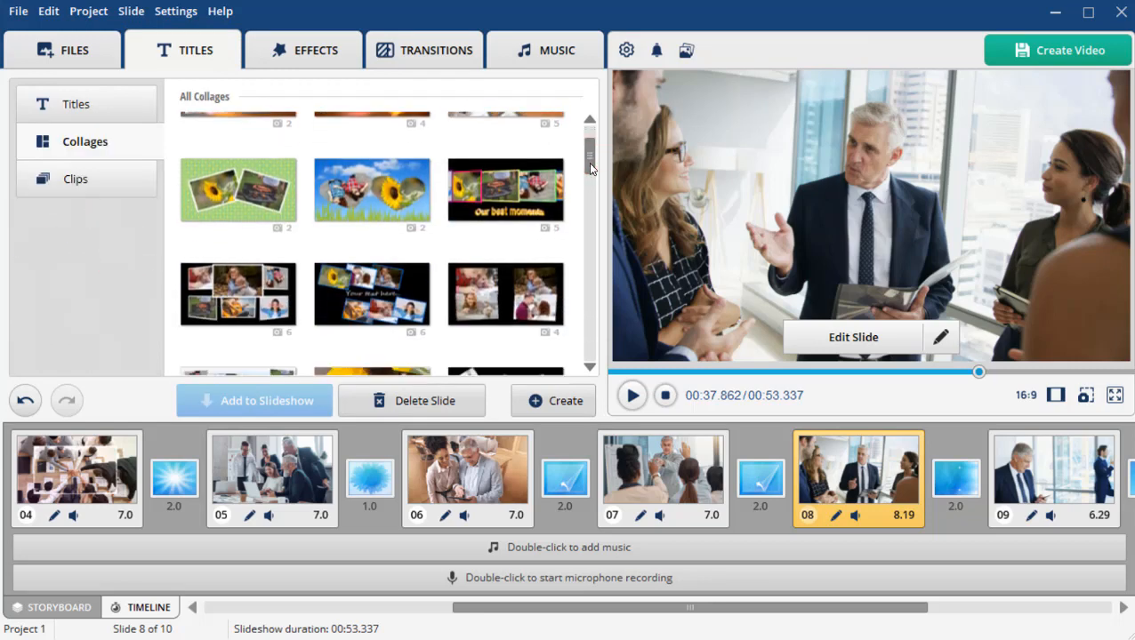
pyautogui.scroll(-3)
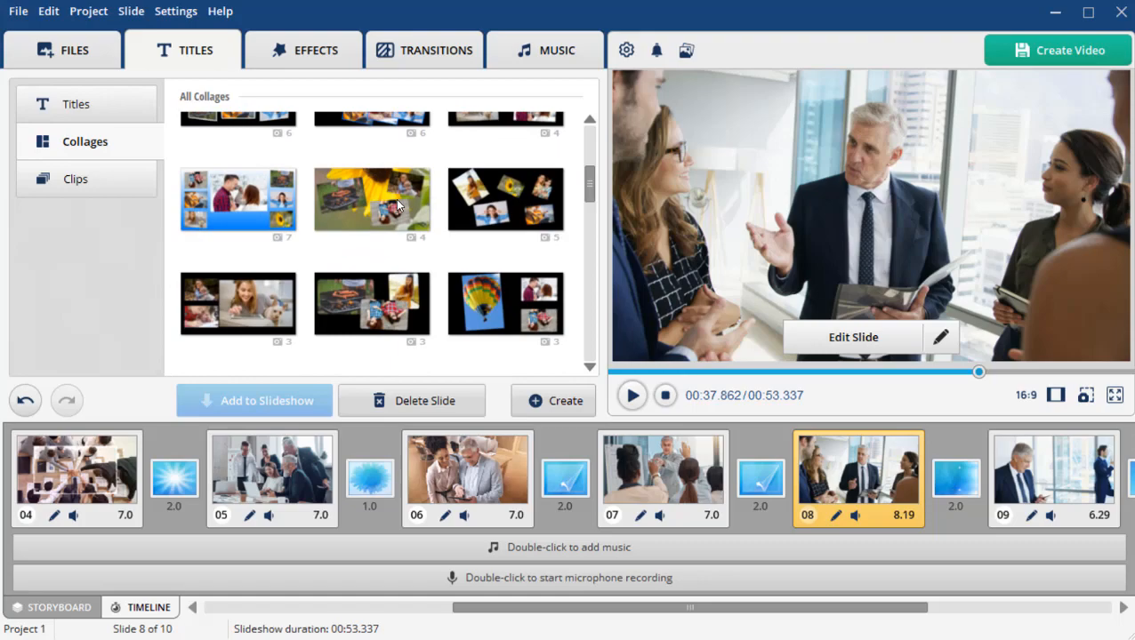
pyautogui.doubleClick(372, 199)
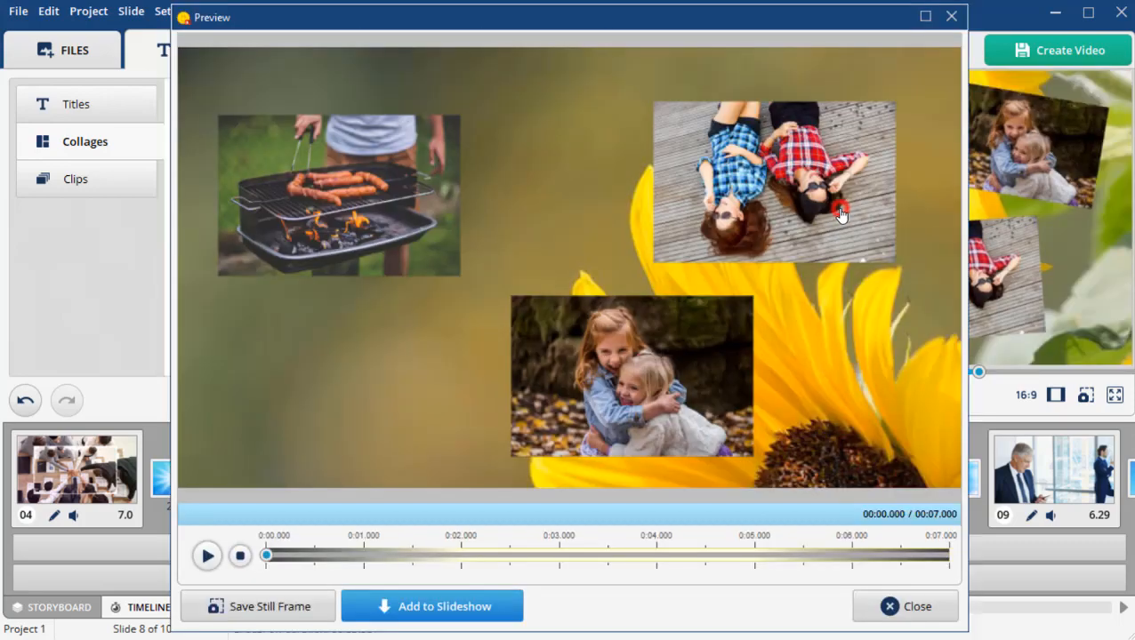
pyautogui.click(207, 556)
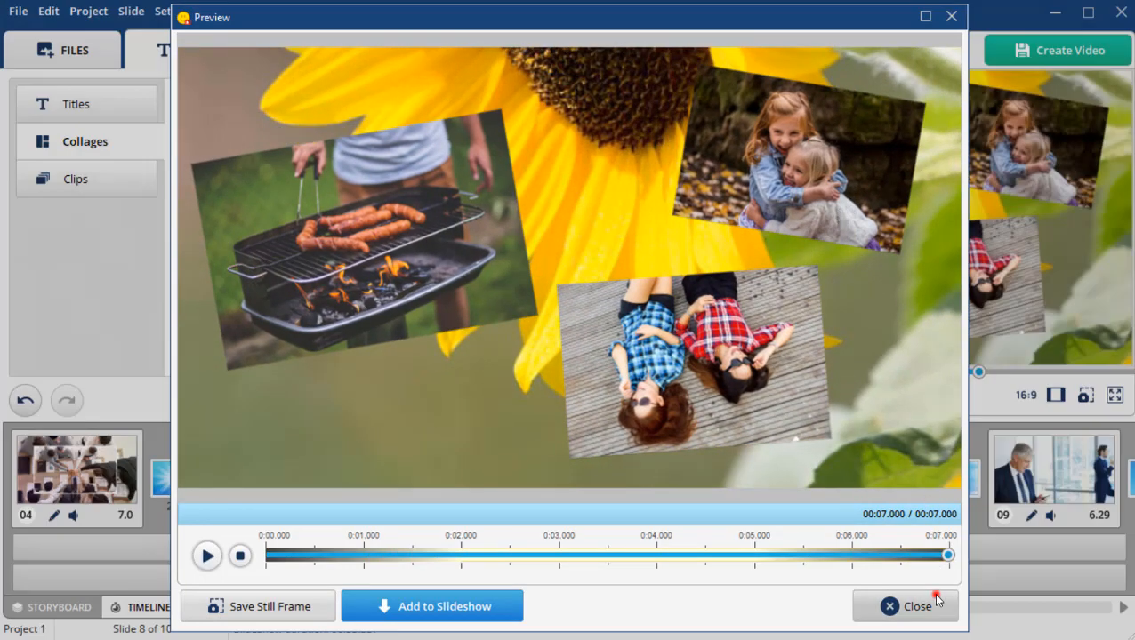
pyautogui.click(917, 606)
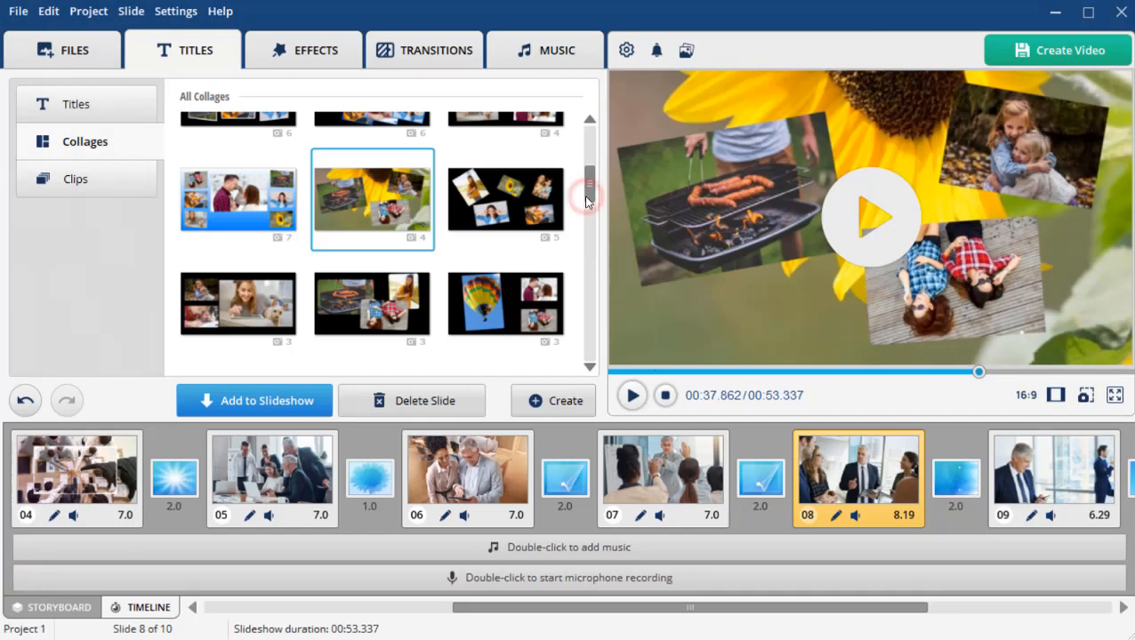
# Step: Pick the three-photo collage with the girl drawing
pyautogui.scroll(-3)
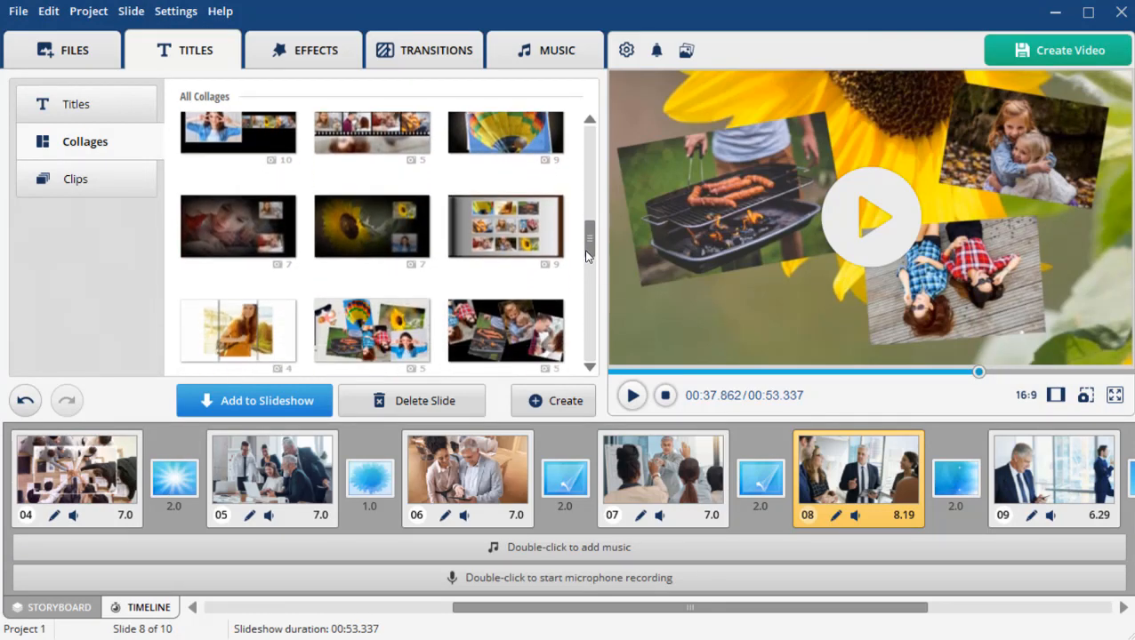
pyautogui.scroll(3)
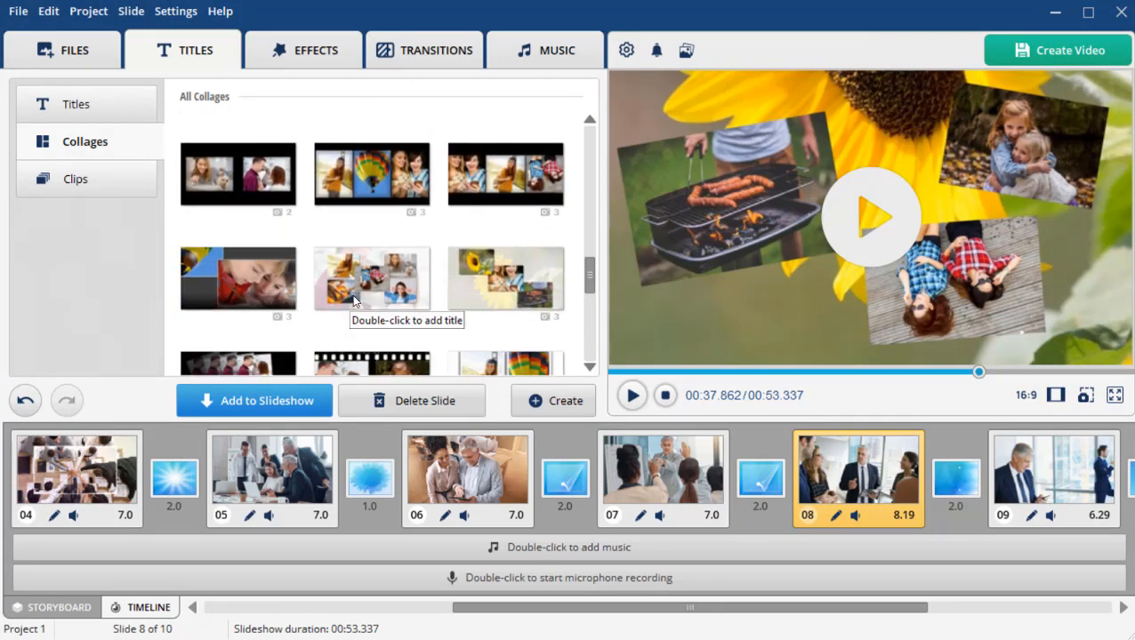
pyautogui.click(238, 278)
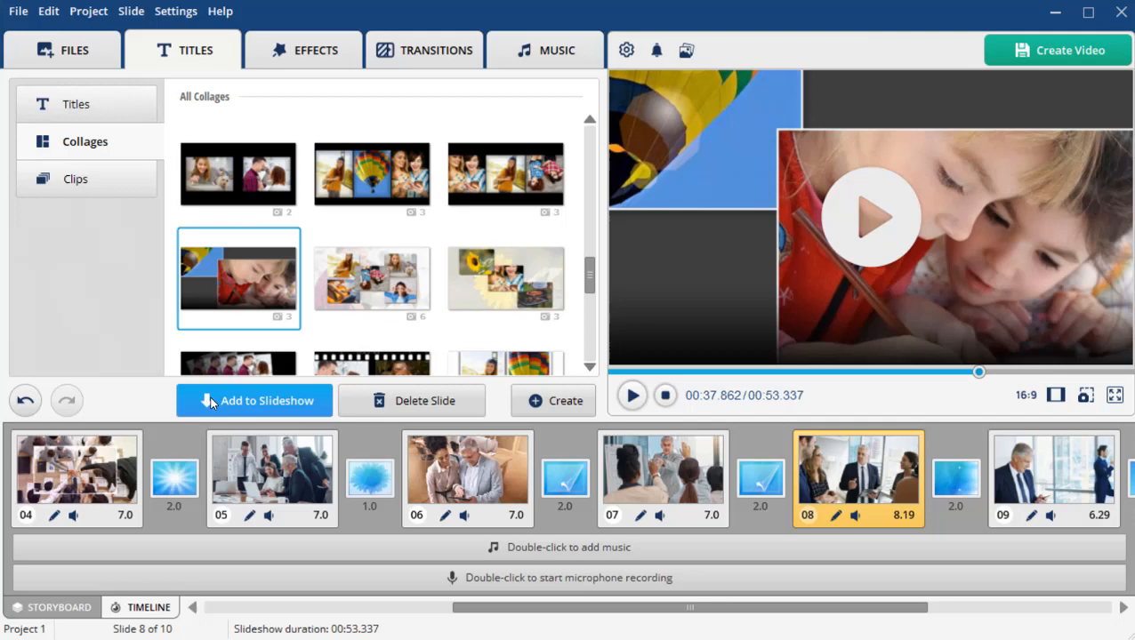
# Step: Add the collage as slide 9 and fill its frames with business photos
pyautogui.click(253, 401)
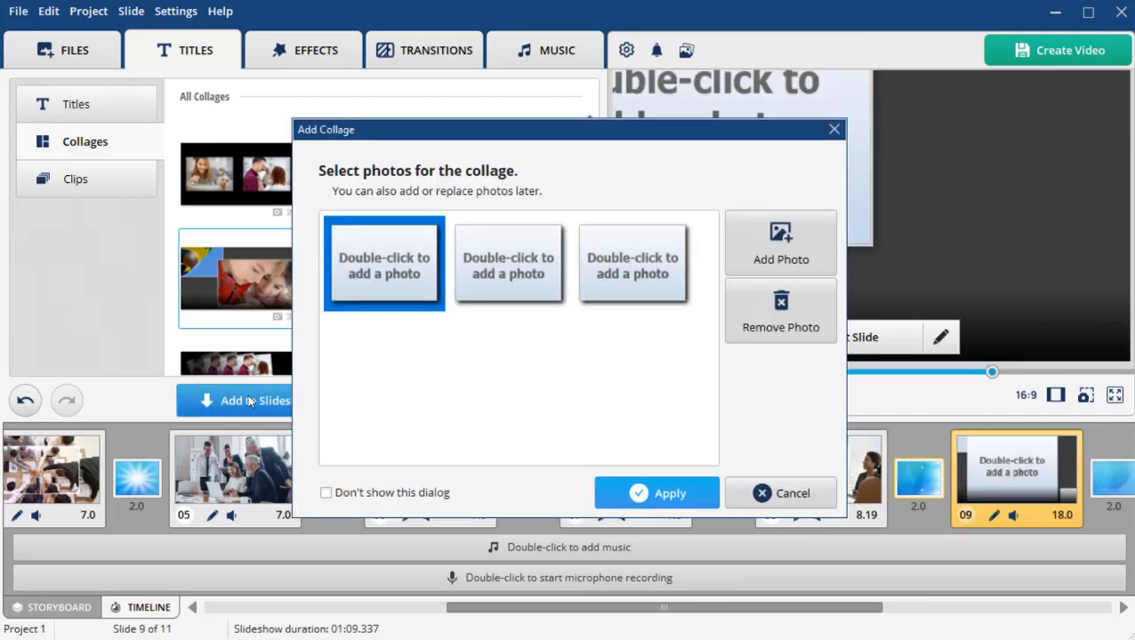
pyautogui.doubleClick(384, 263)
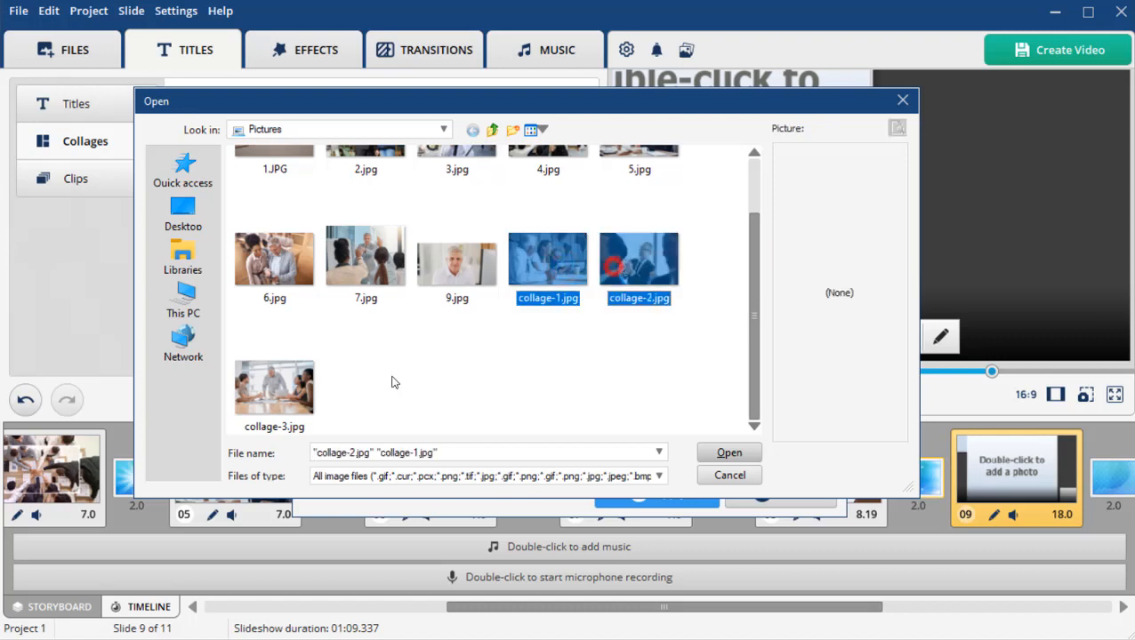
pyautogui.click(729, 452)
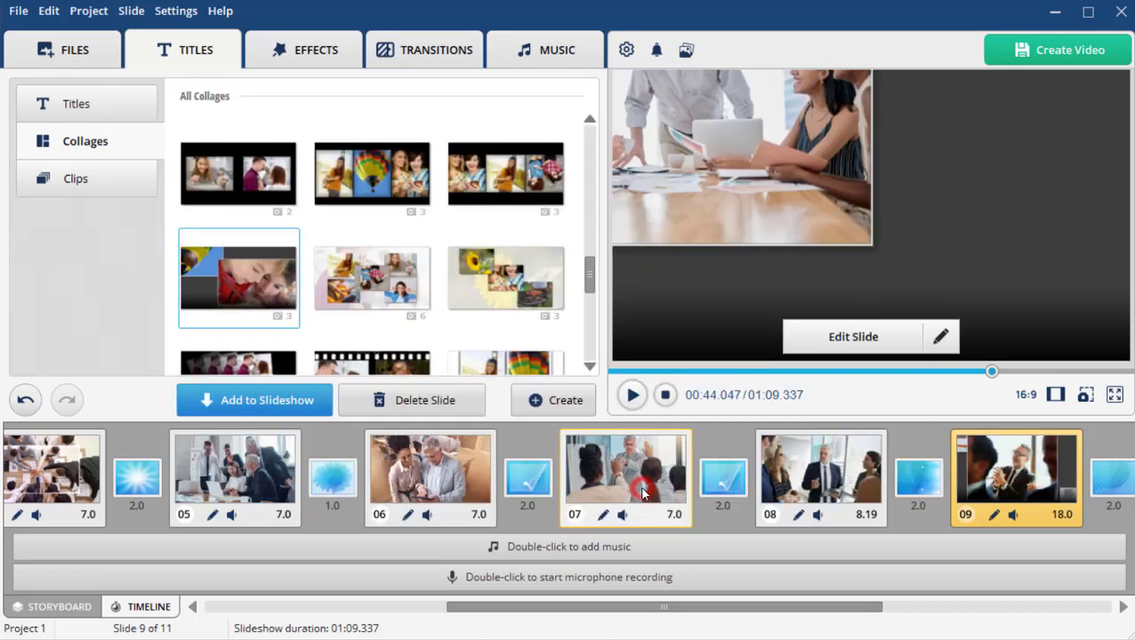
pyautogui.moveTo(808, 338)
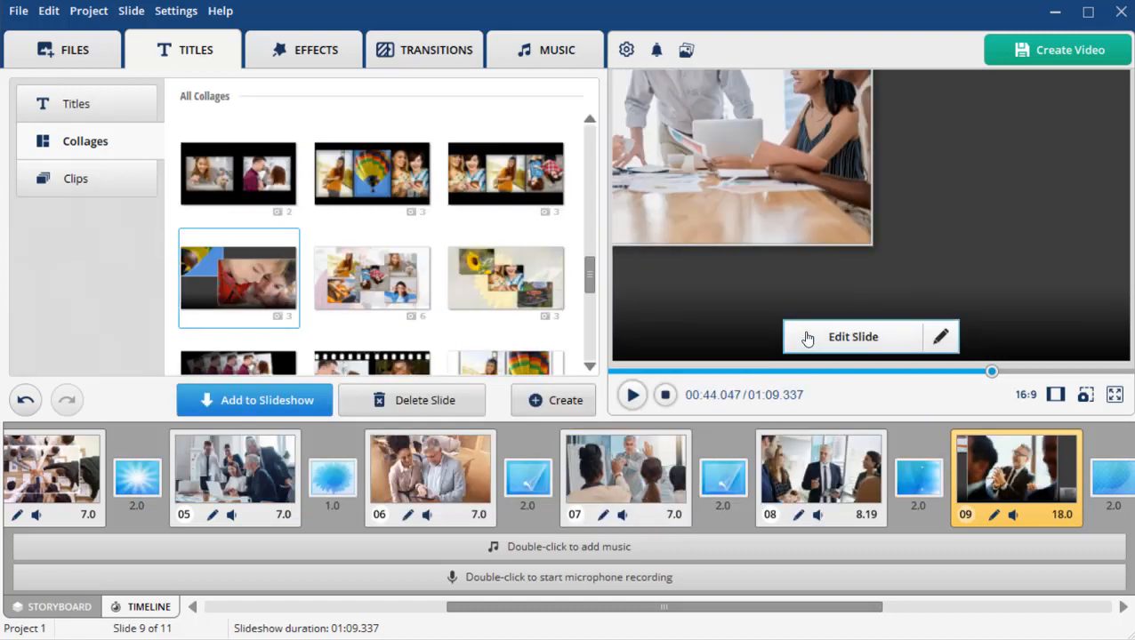
# Step: Swap the collage slide's background for the cream Gallery texture, save and preview it
pyautogui.click(853, 336)
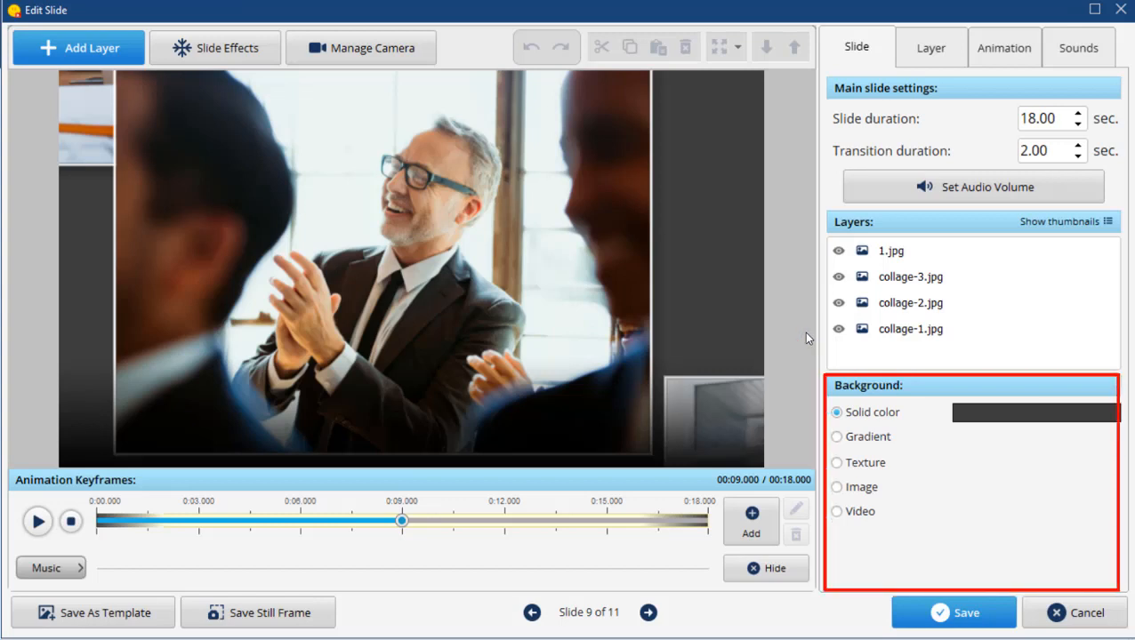
pyautogui.click(837, 463)
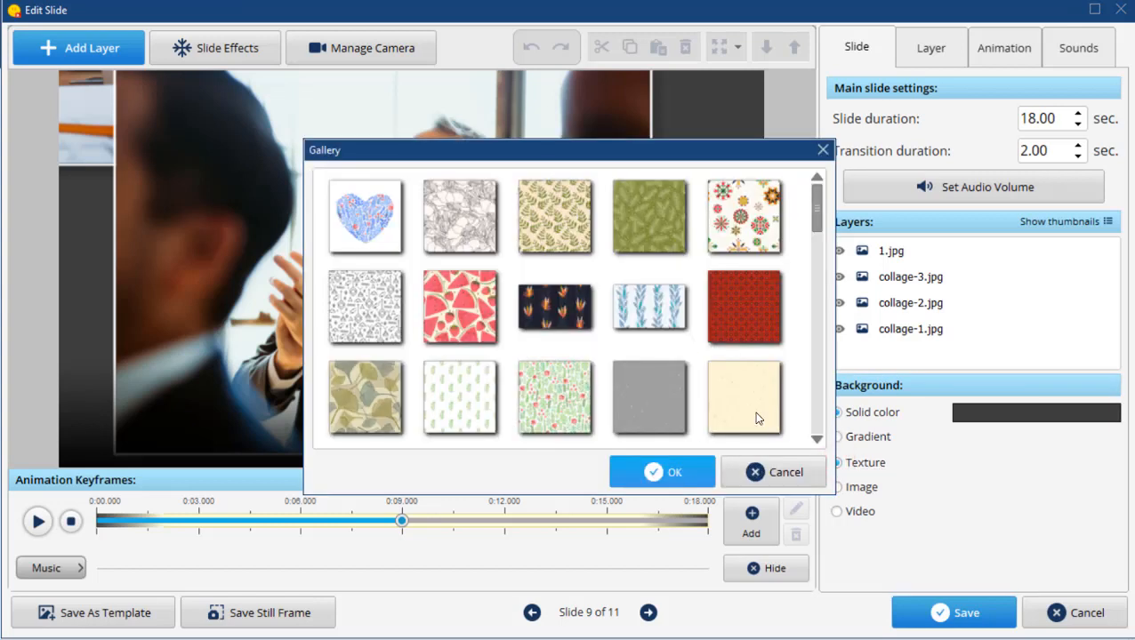
pyautogui.click(662, 472)
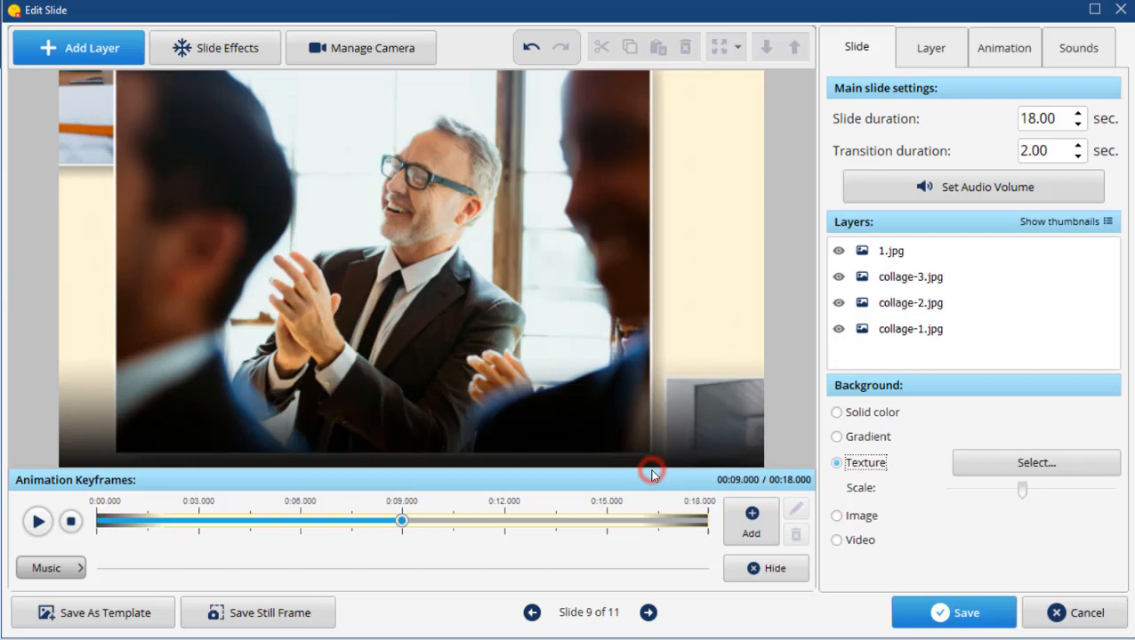
pyautogui.click(1087, 612)
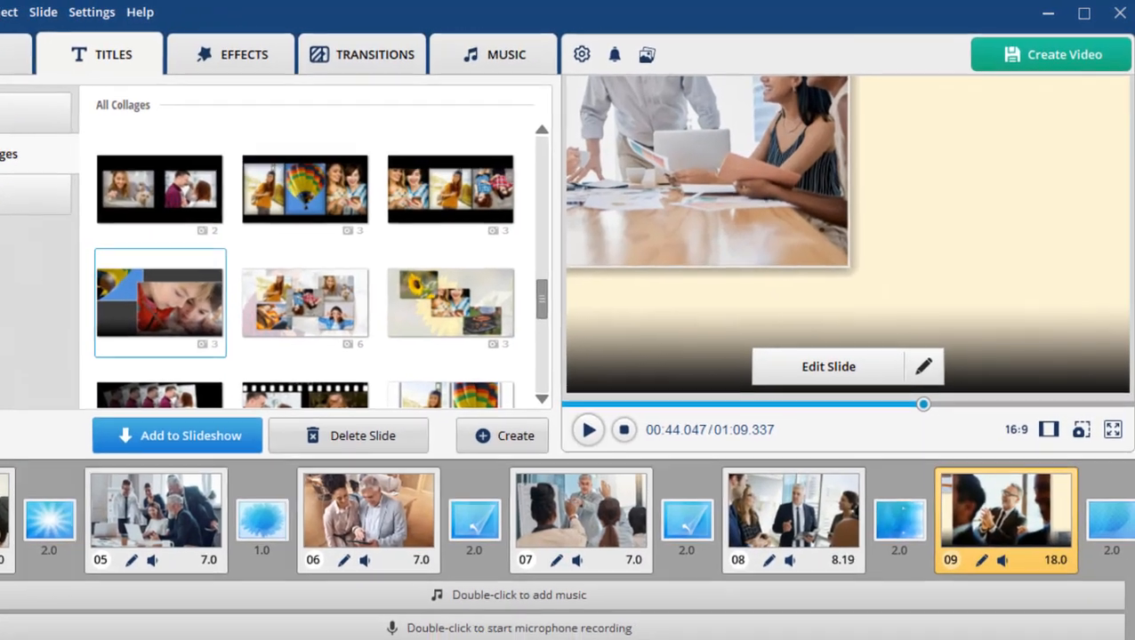
pyautogui.click(587, 430)
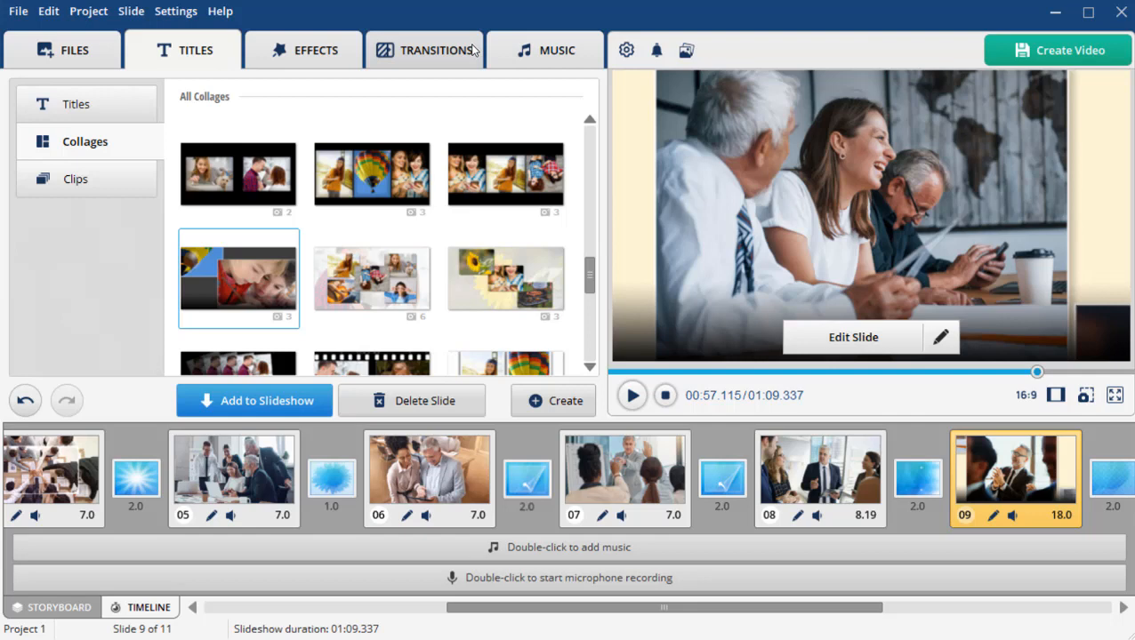
# Step: Insert a Standard transition between slides 7 and 8
pyautogui.click(436, 50)
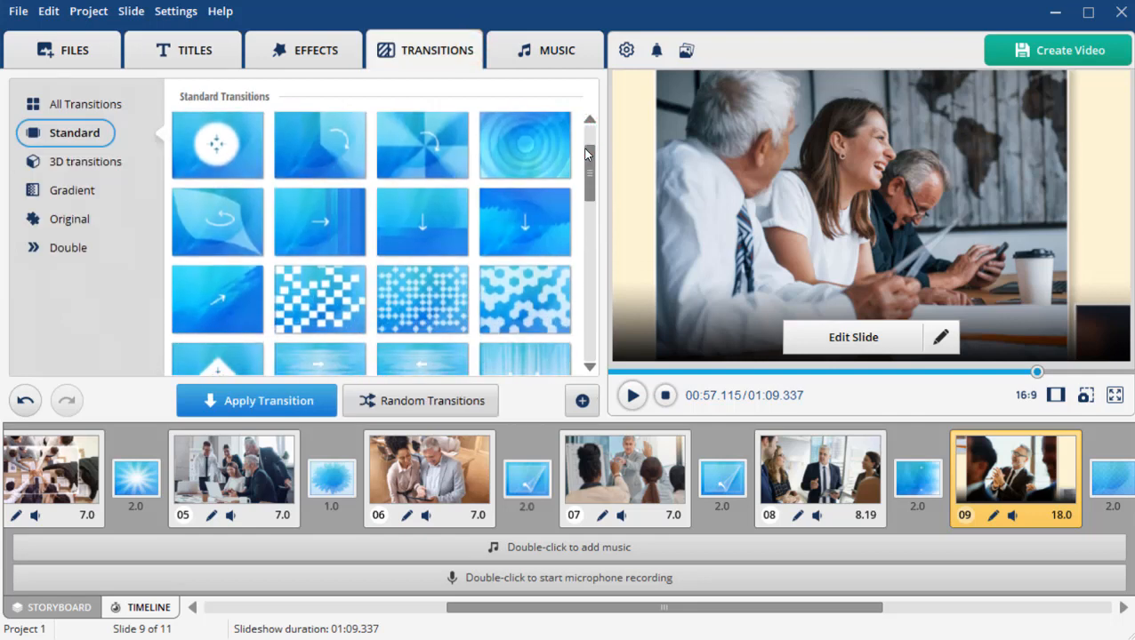
pyautogui.scroll(-3)
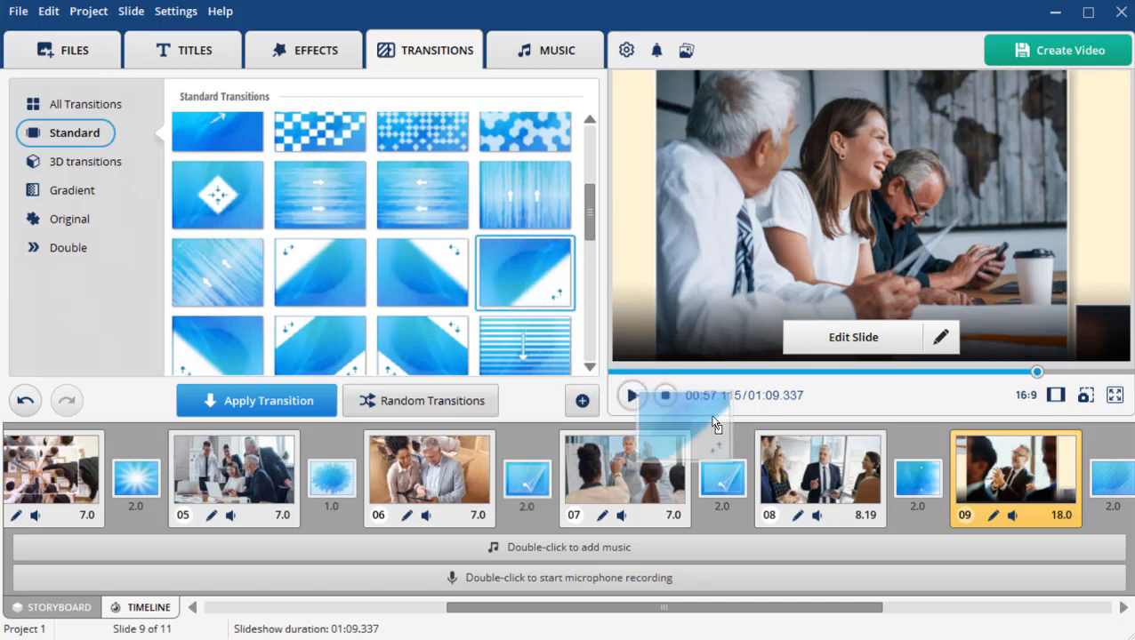
pyautogui.click(624, 478)
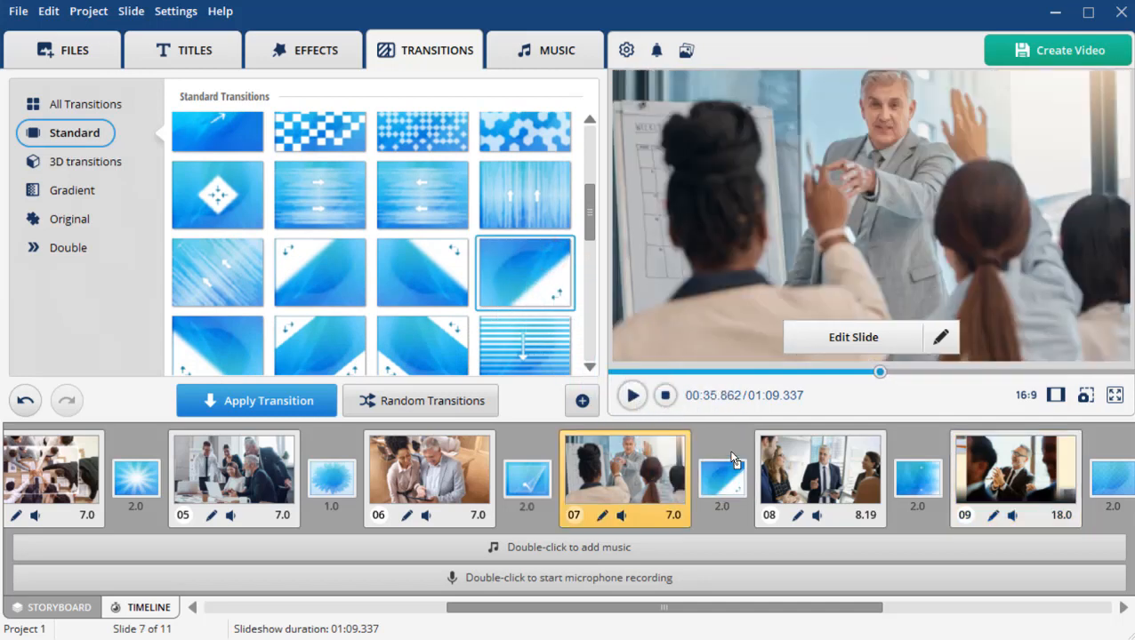
# Step: Apply a 3D page-turn transition to all slides with Apply to All
pyautogui.click(85, 161)
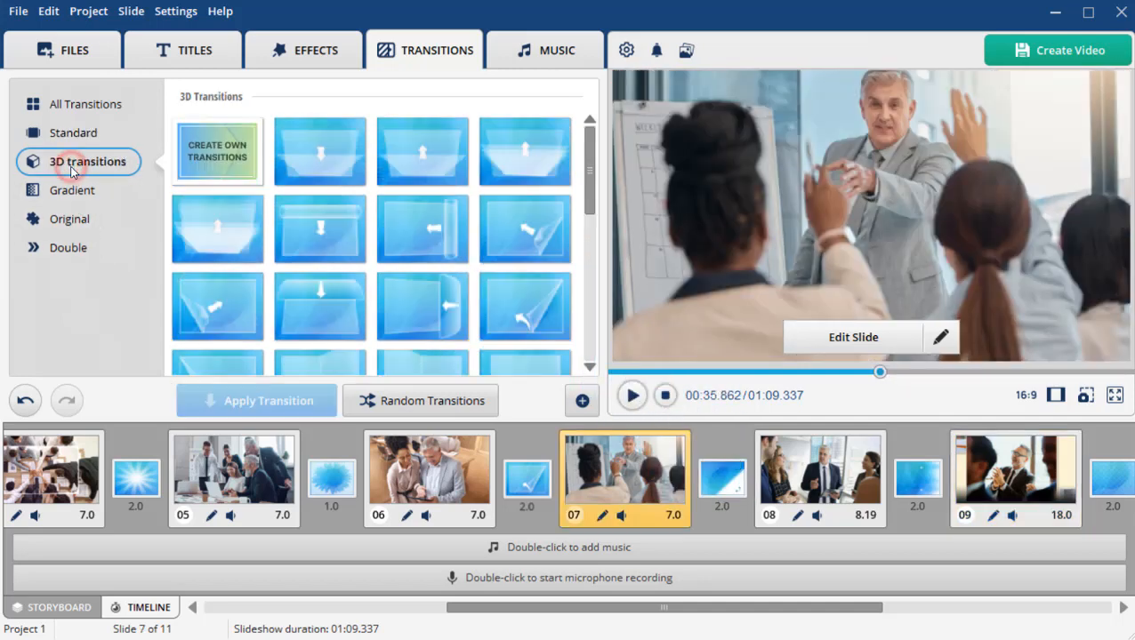
pyautogui.rightClick(525, 303)
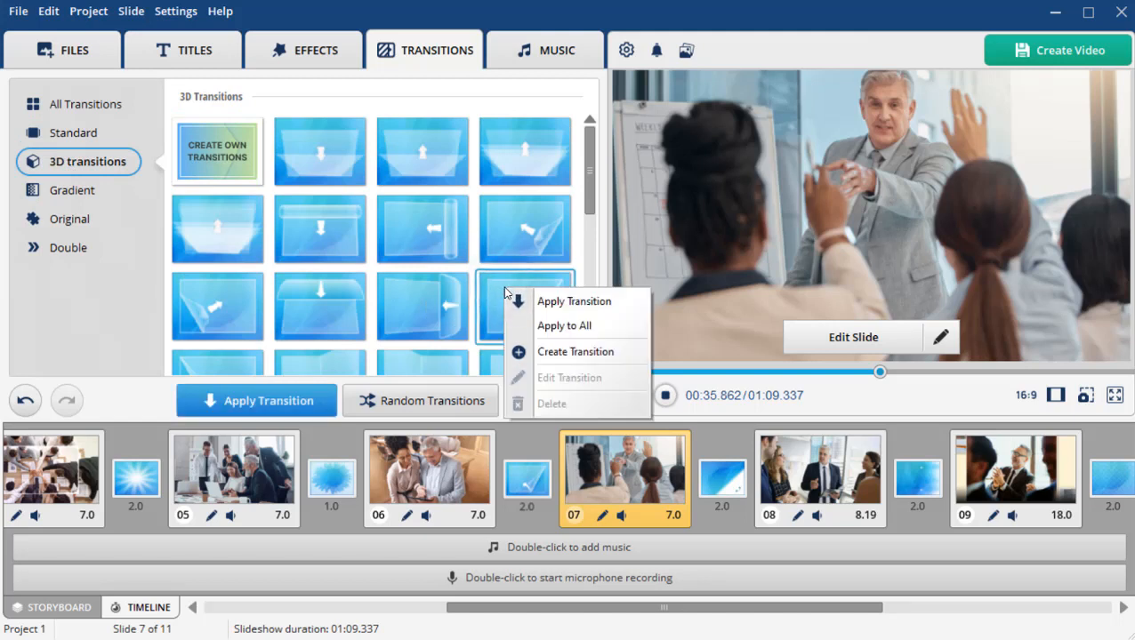
pyautogui.click(564, 325)
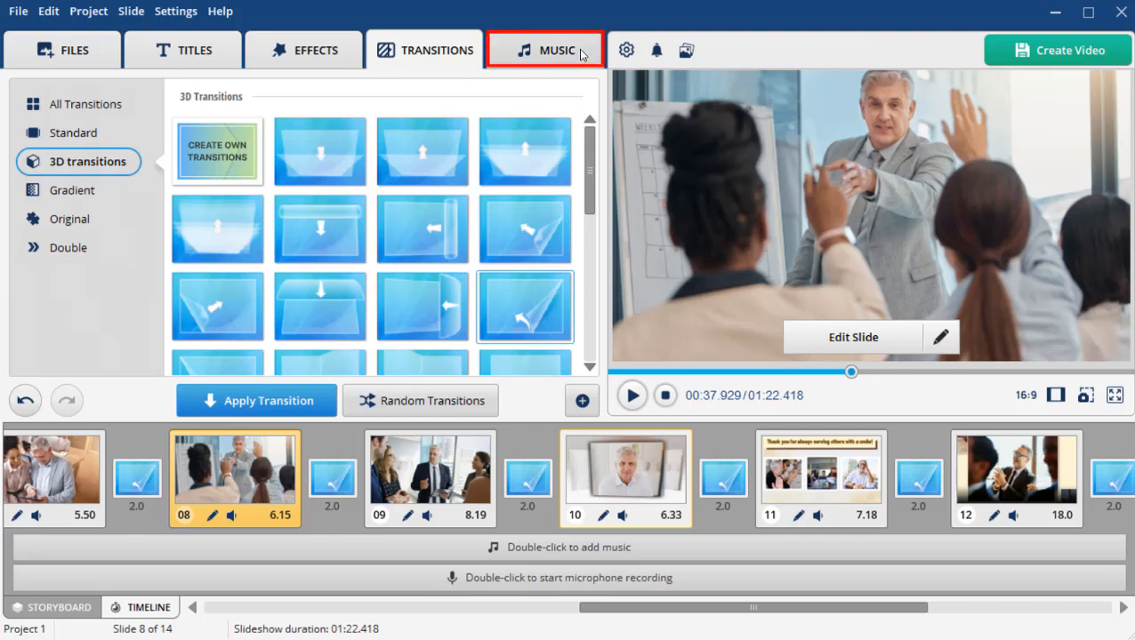
# Step: Add the 1:22 classical track New Era from the Music Collection as background music
pyautogui.click(545, 49)
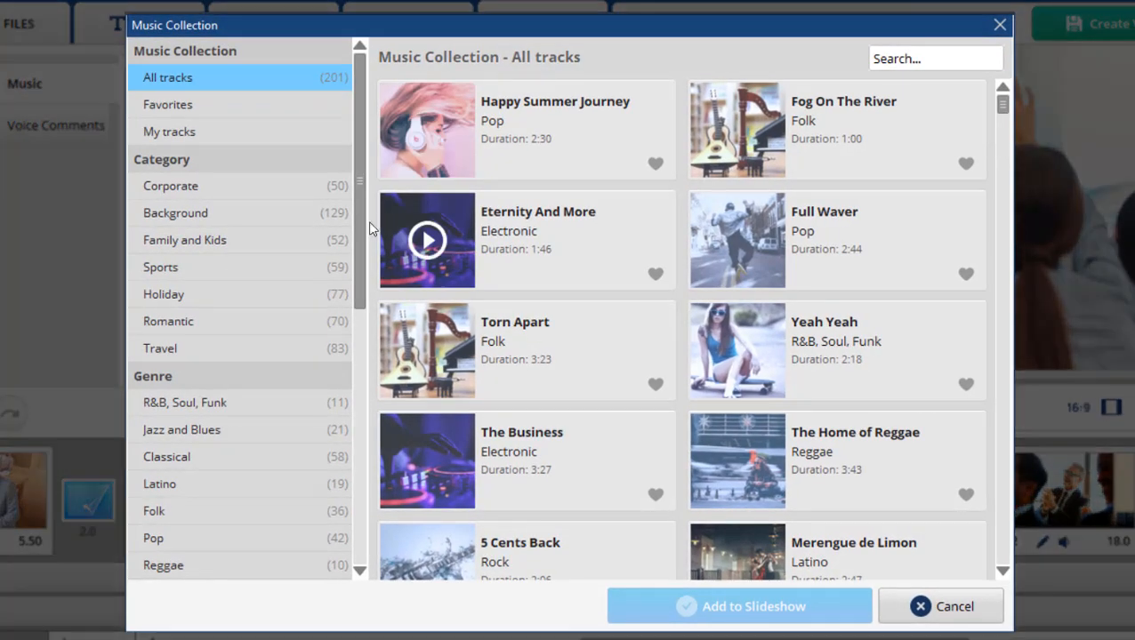
pyautogui.scroll(-3)
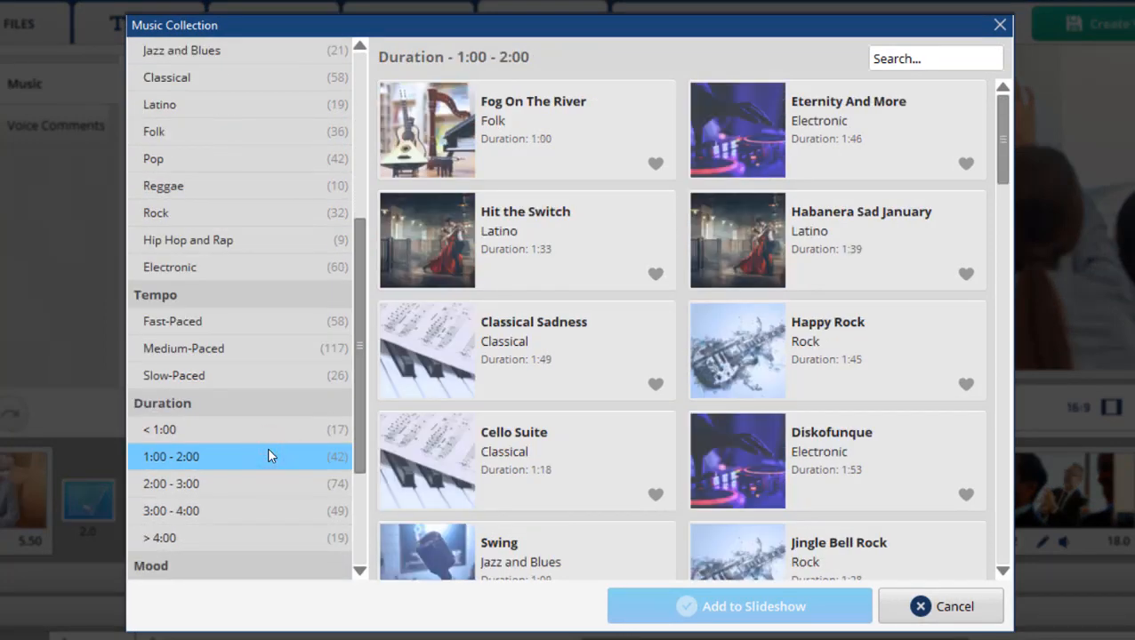
pyautogui.scroll(-3)
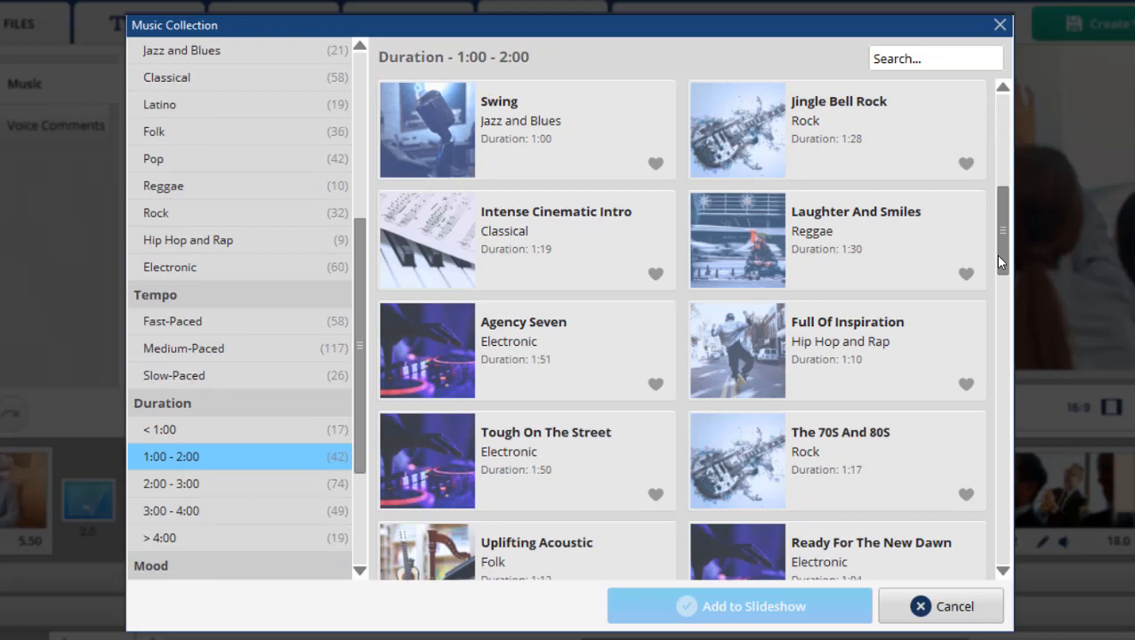
pyautogui.scroll(-3)
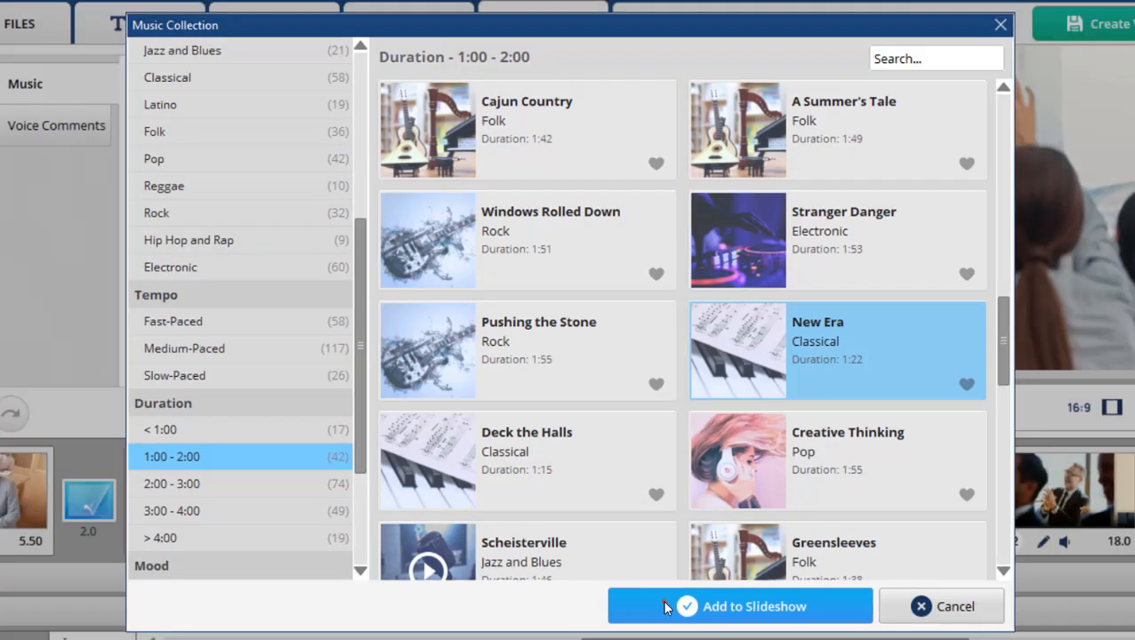
pyautogui.click(739, 606)
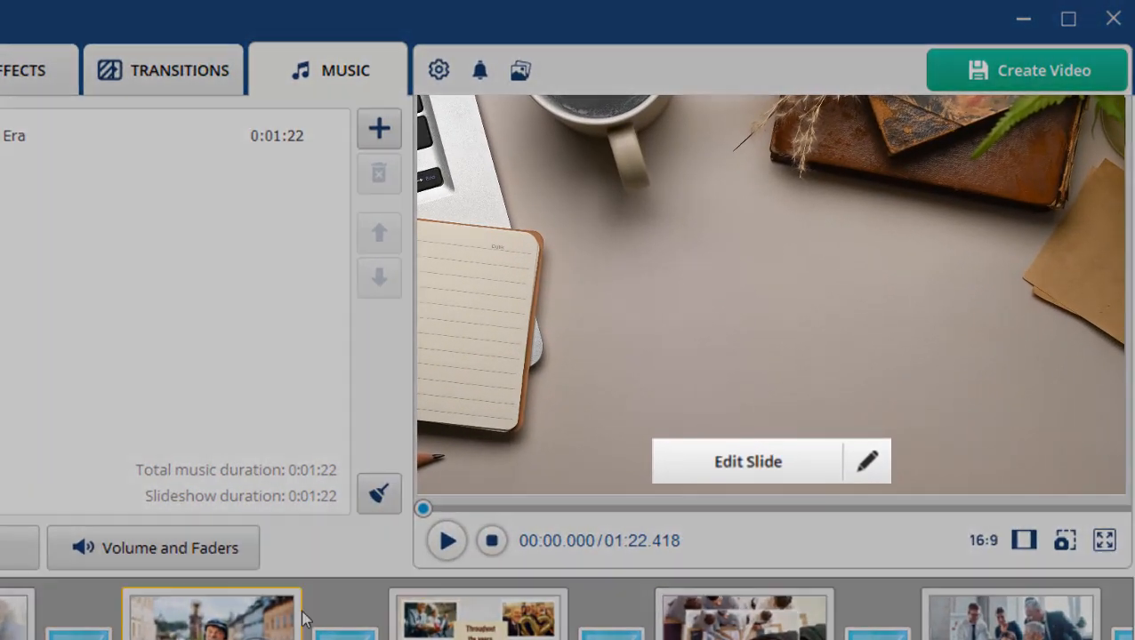
pyautogui.click(446, 541)
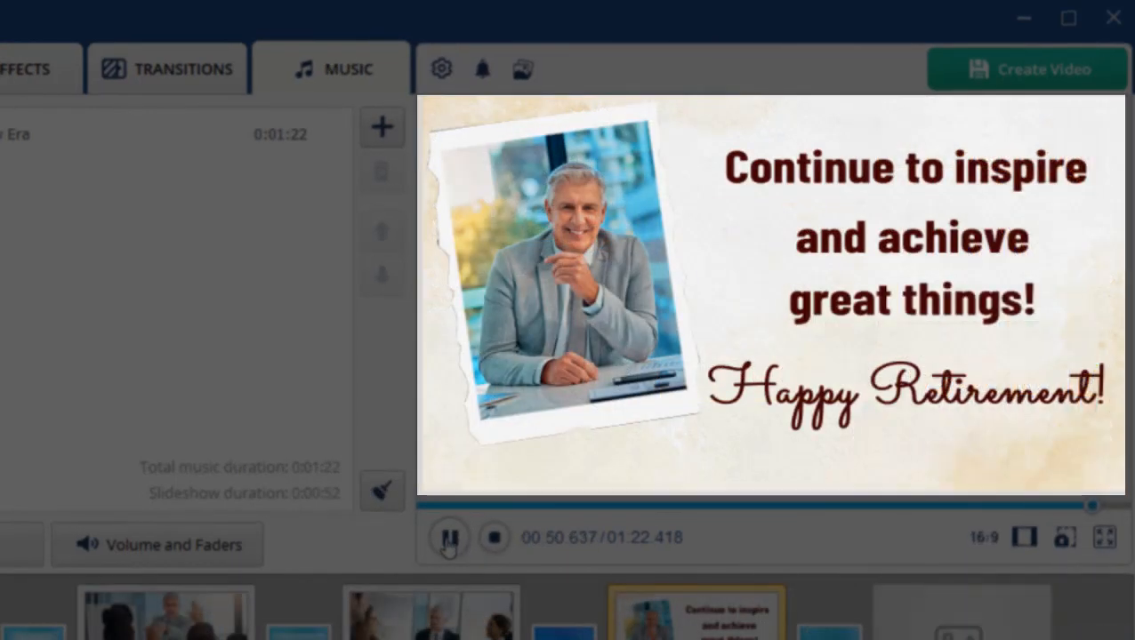
pyautogui.click(448, 537)
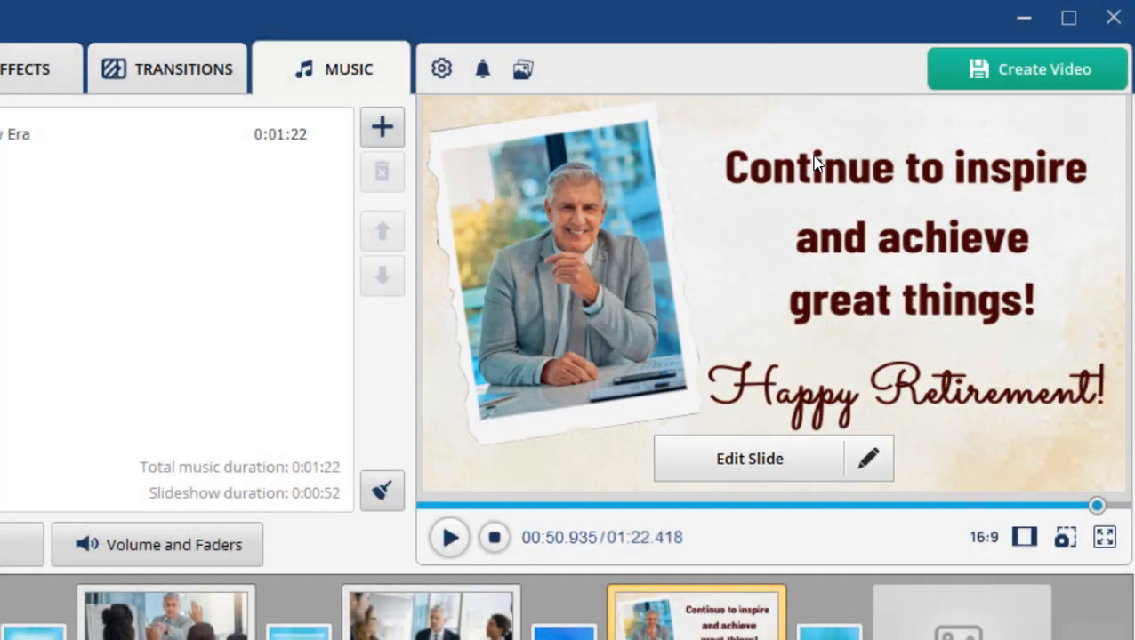
pyautogui.click(1027, 68)
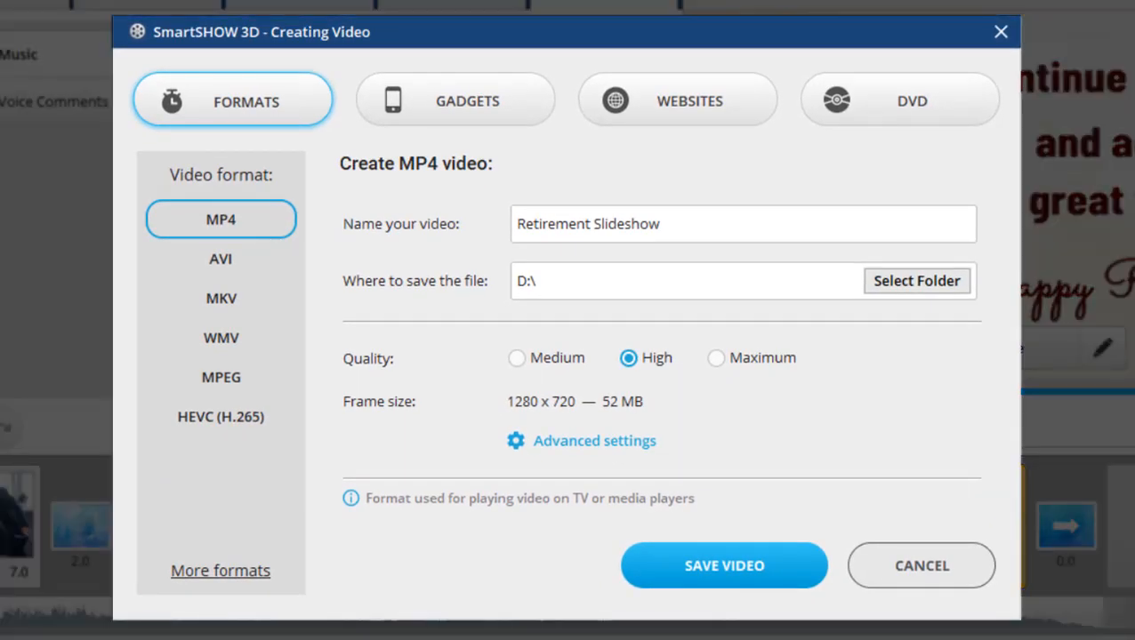
pyautogui.moveTo(250, 574)
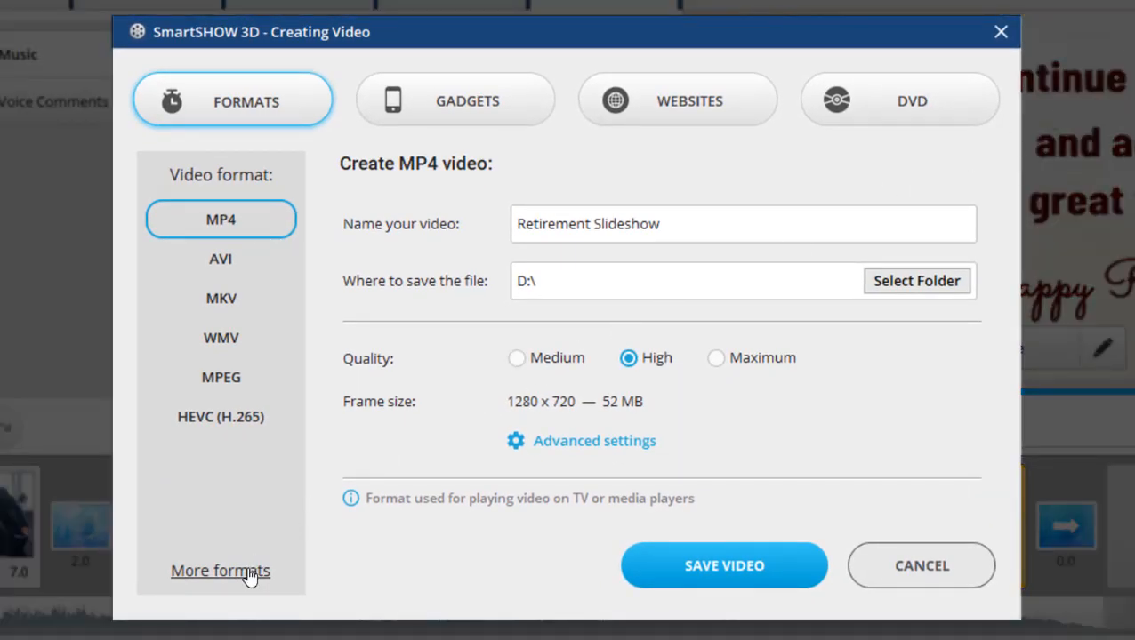
# Step: Choose HD MPEG4 under HD-video, High quality 1280x720, and save the video
pyautogui.click(220, 570)
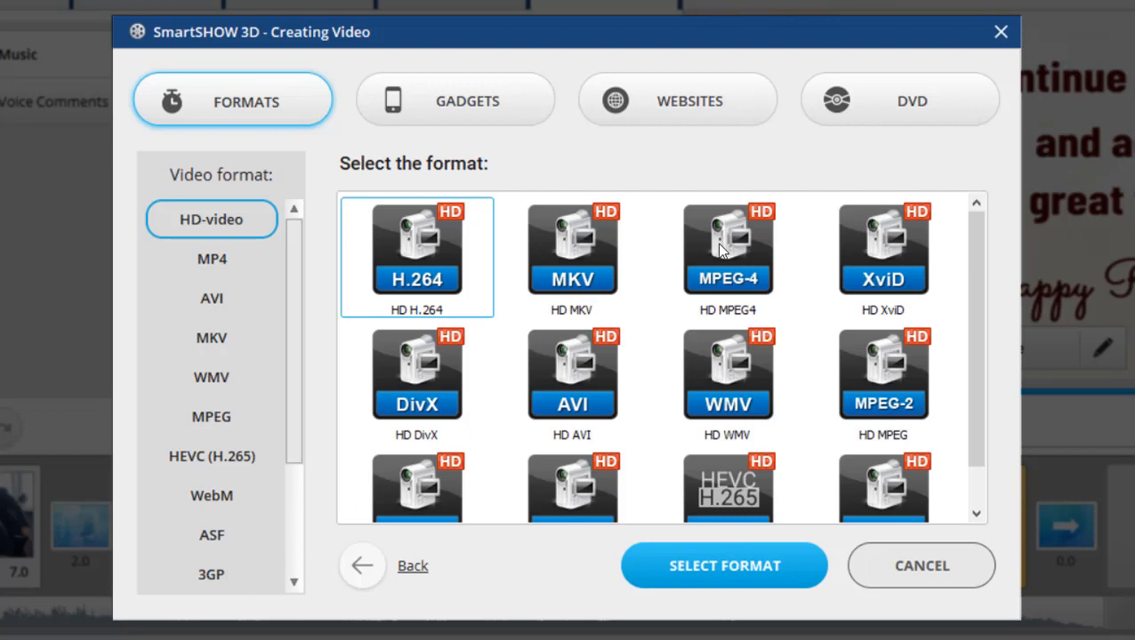
pyautogui.click(727, 256)
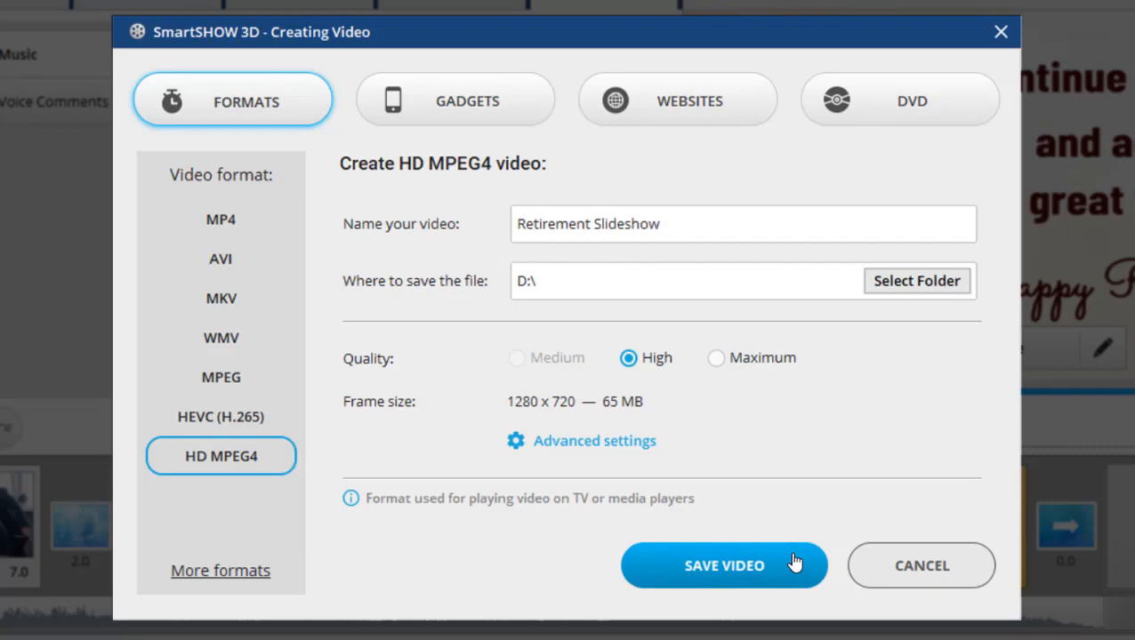
pyautogui.click(723, 566)
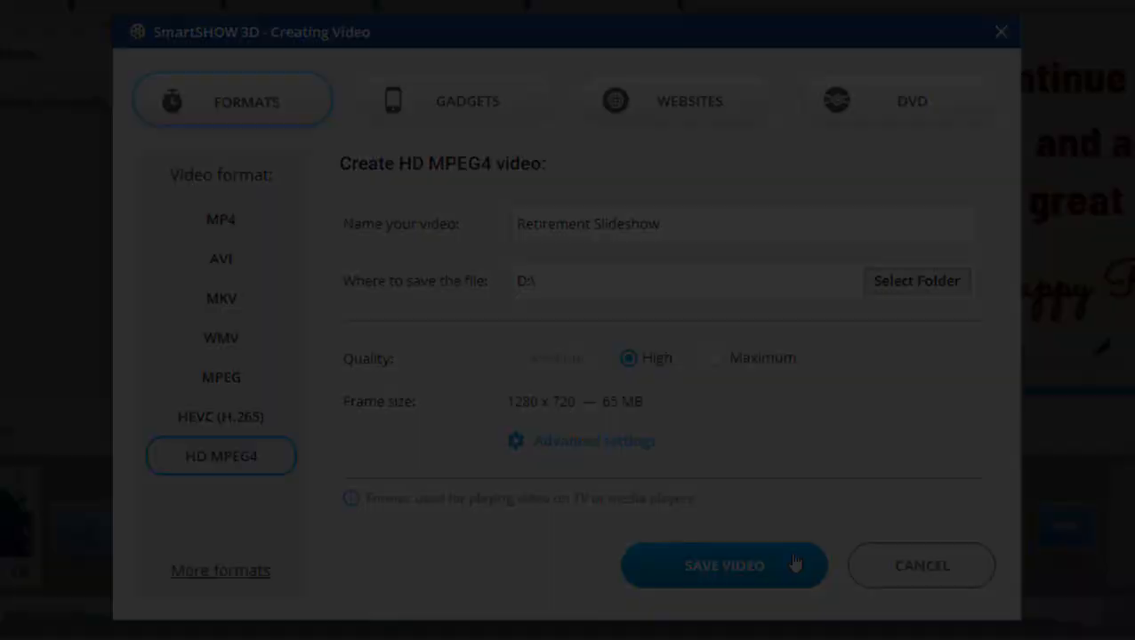